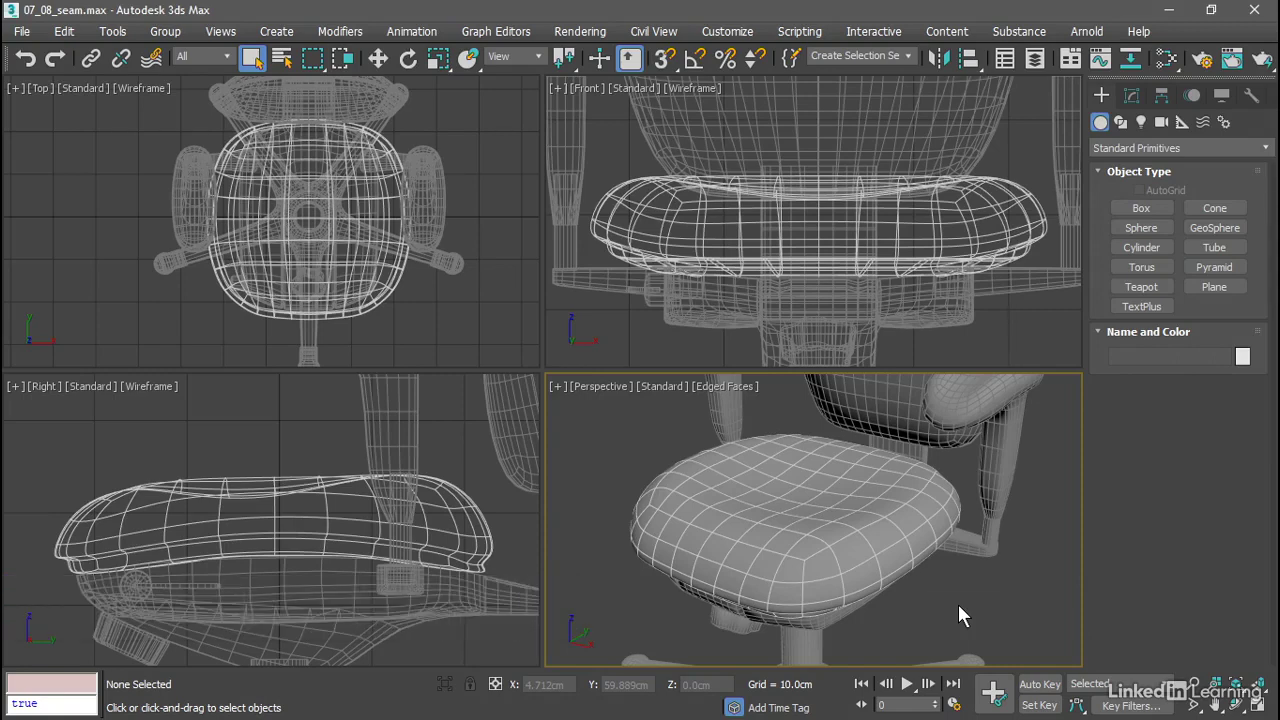
- Orbit around to the chair's side and down onto the seat cushion to choose it for editing
drag(960, 616, 784, 472)
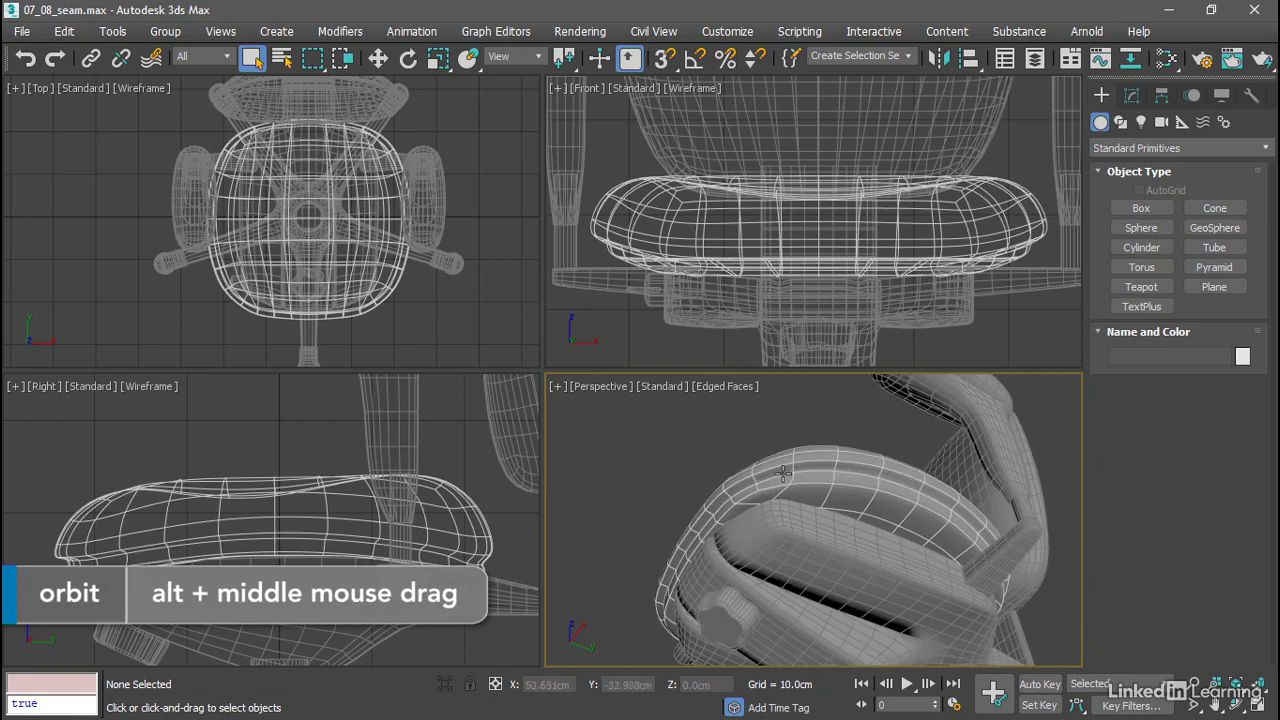
mouse_move(620, 486)
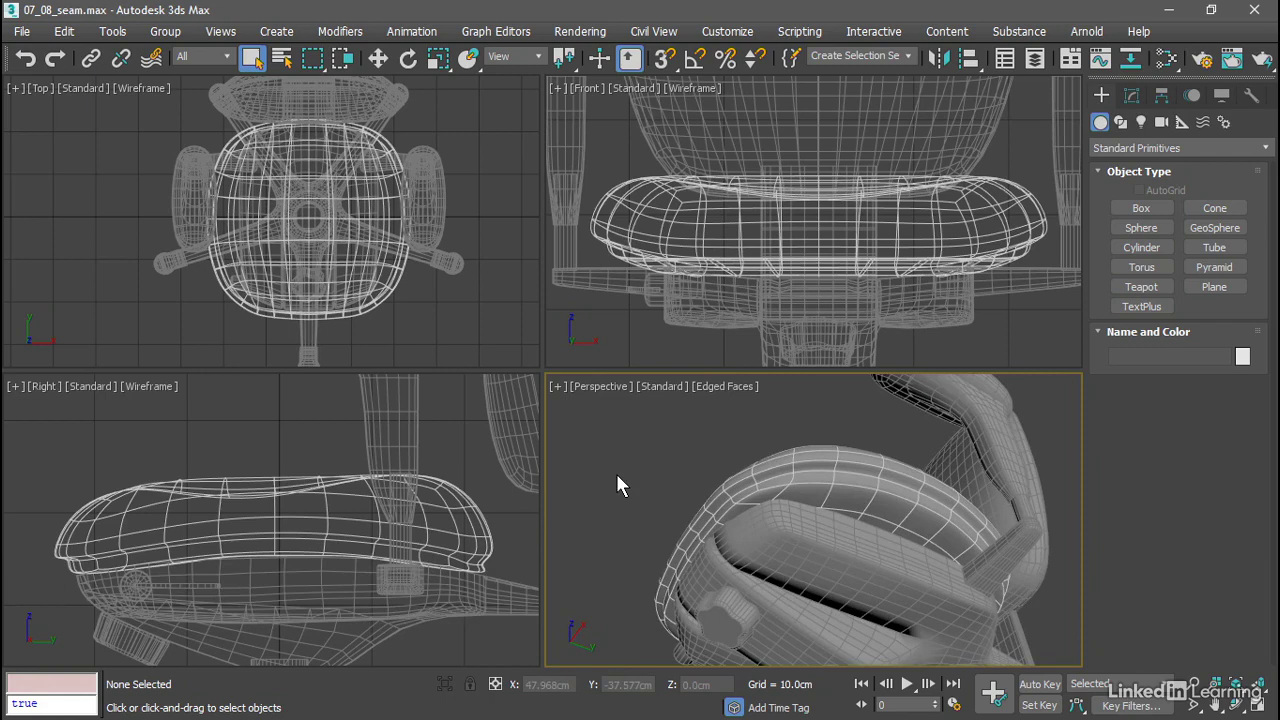
drag(620, 486, 780, 540)
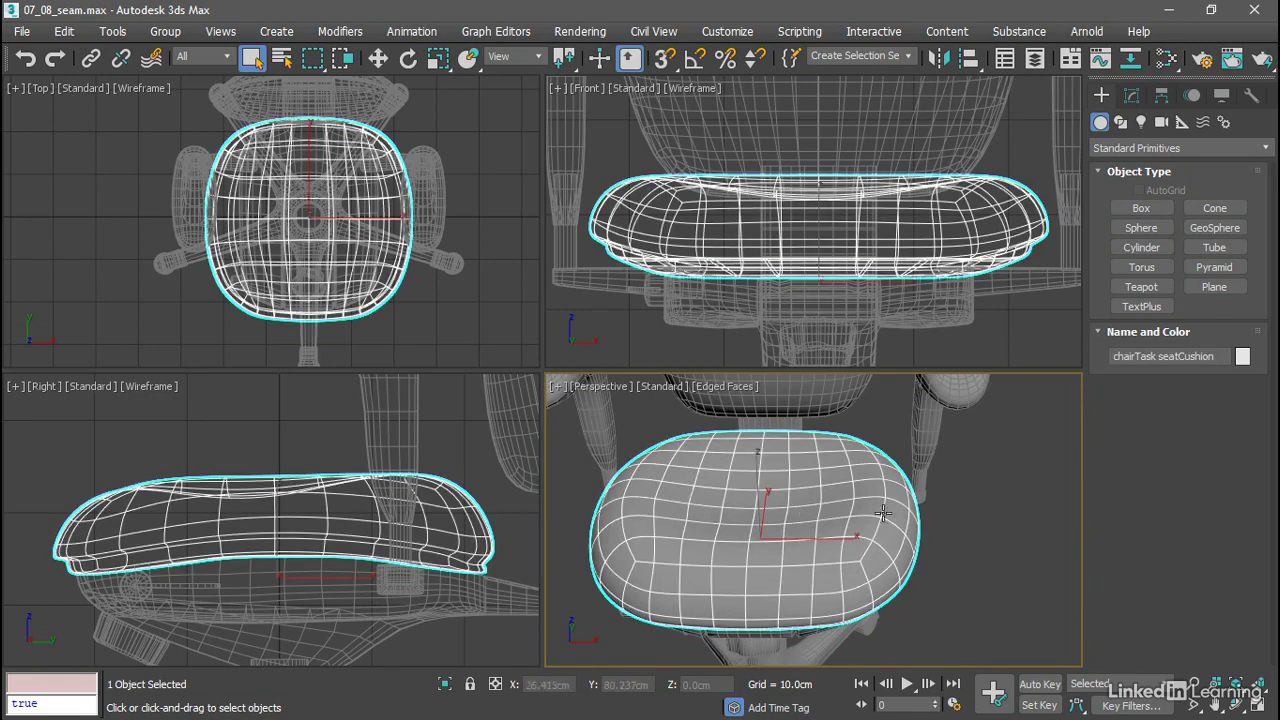
- Go to the cushion's Symmetry modifier and stop previewing the subdivision above it
click(1132, 96)
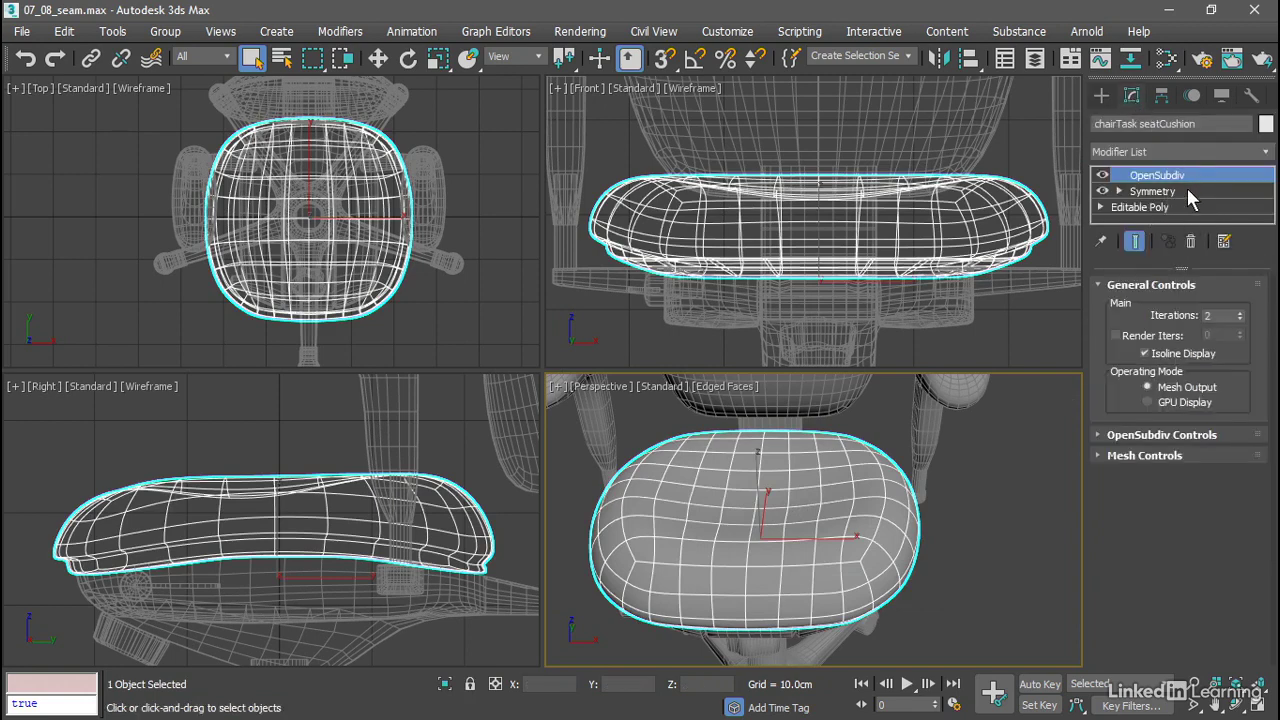
click(1152, 192)
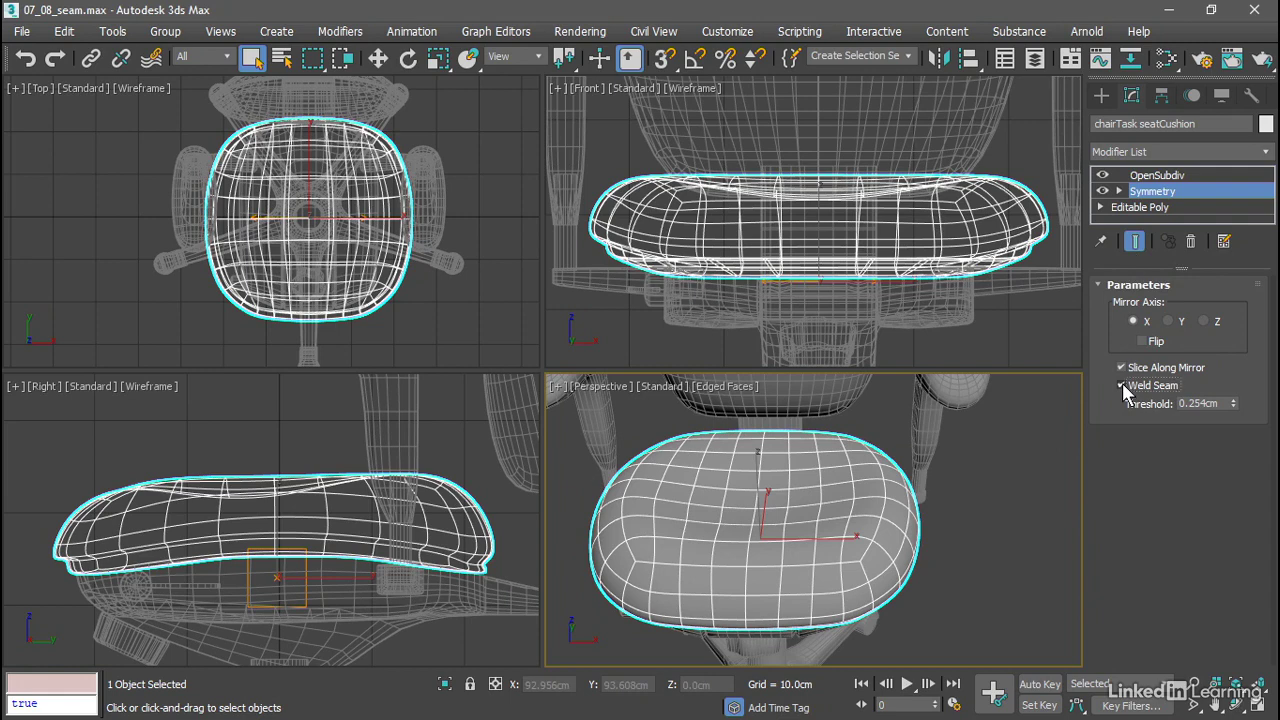
click(1122, 384)
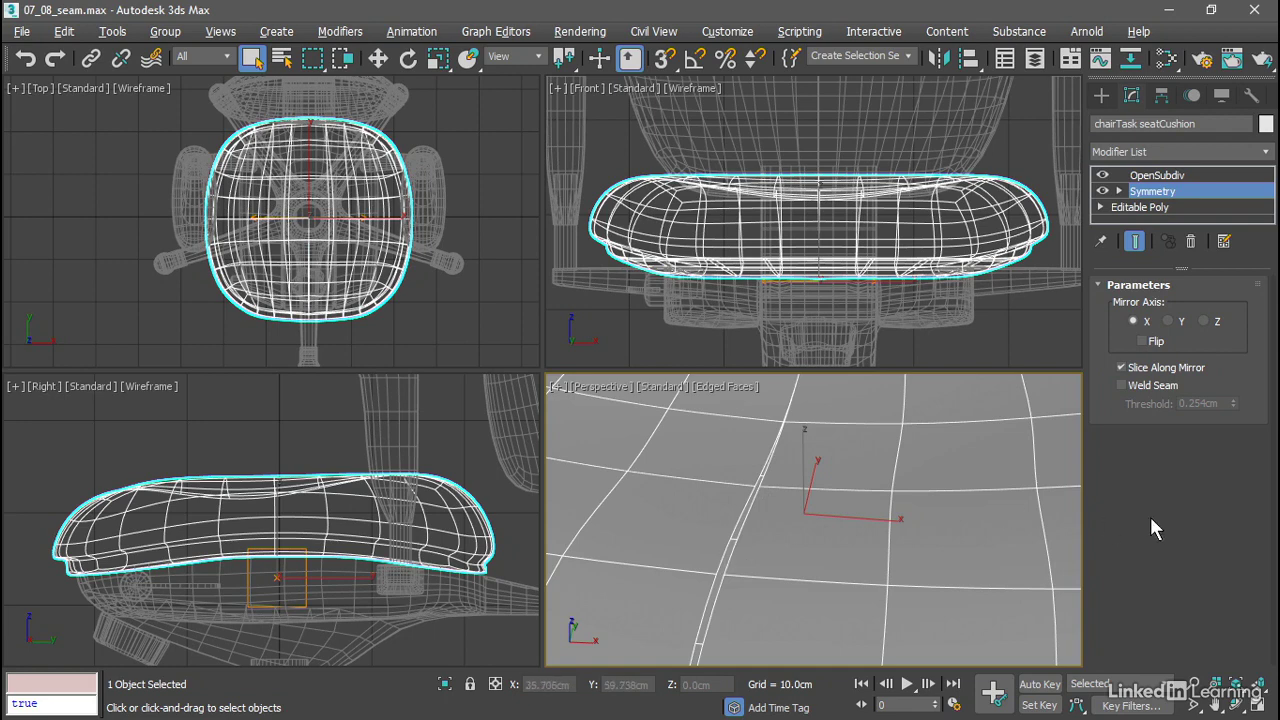
mouse_move(1132, 240)
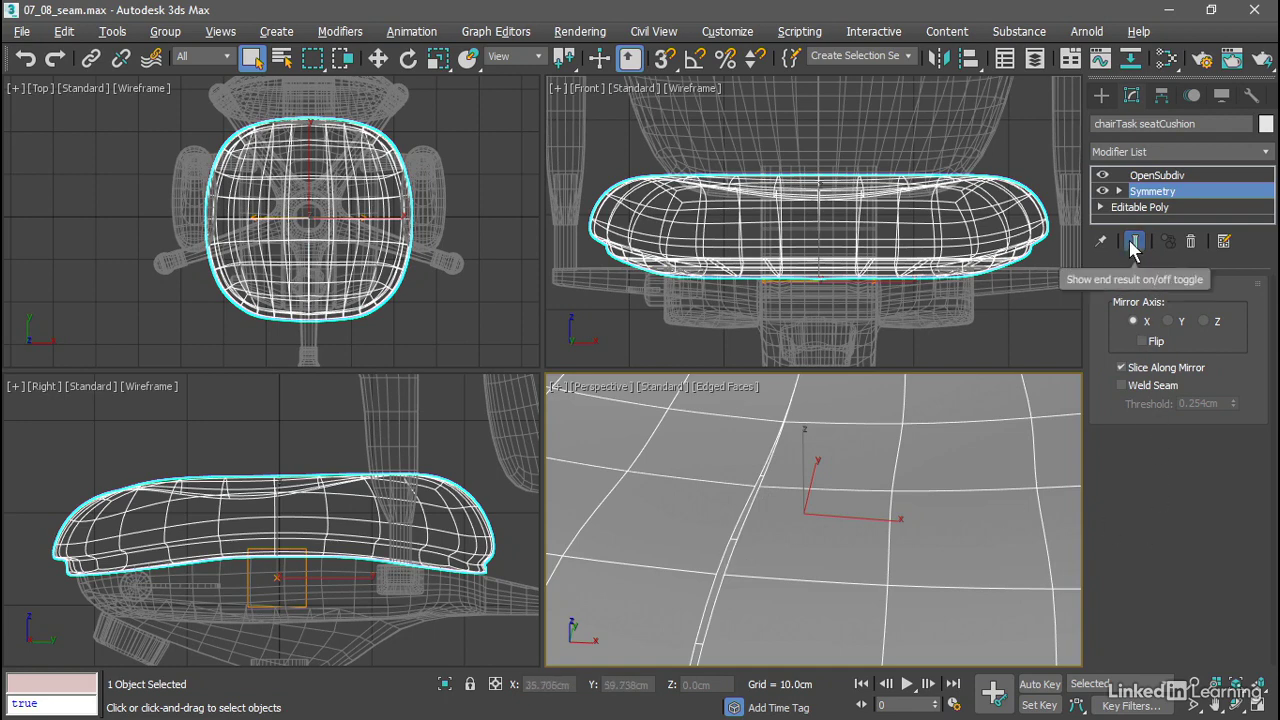
click(1136, 240)
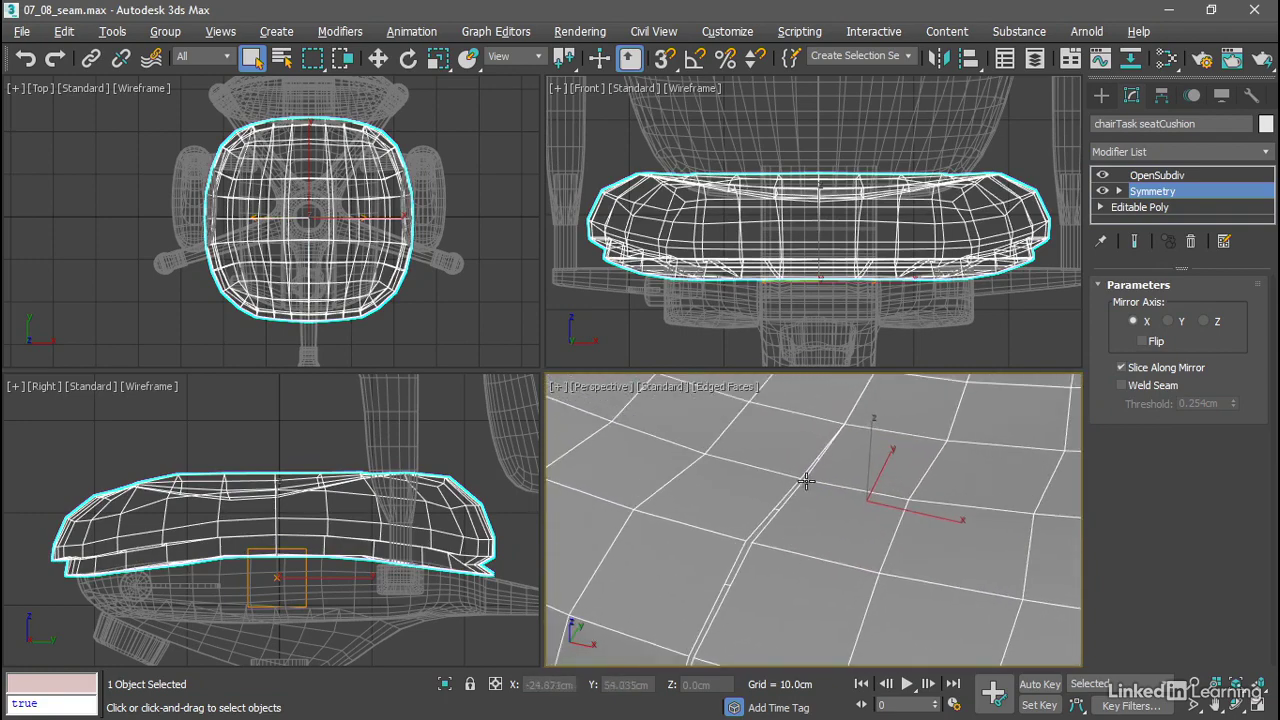
- Enable Weld Seam on the Symmetry modifier with a 0.3cm threshold
click(1122, 384)
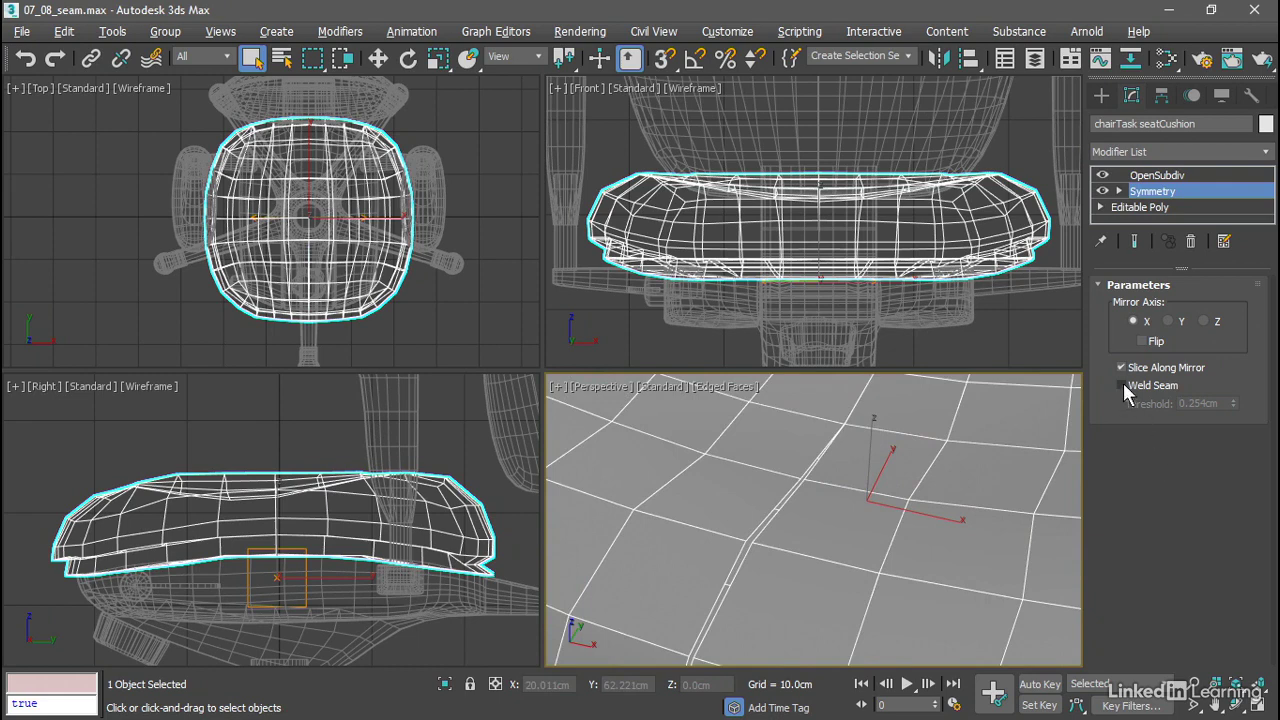
click(1120, 384)
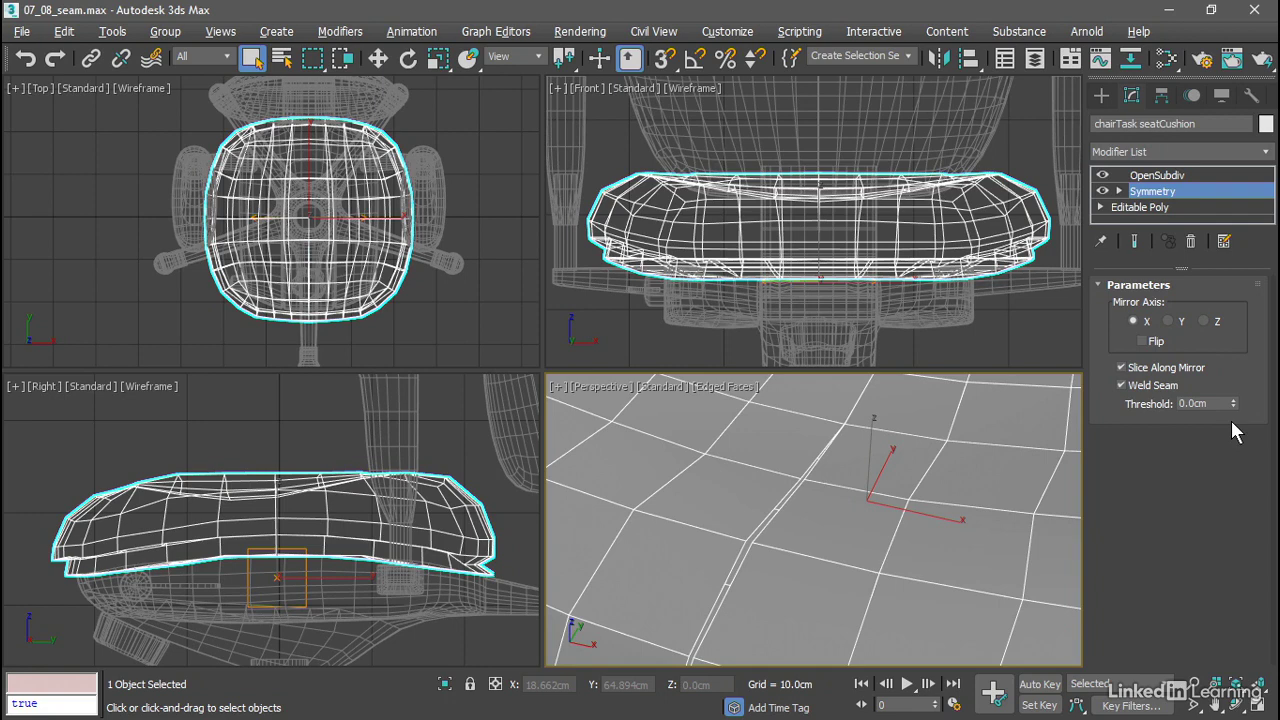
click(1200, 404)
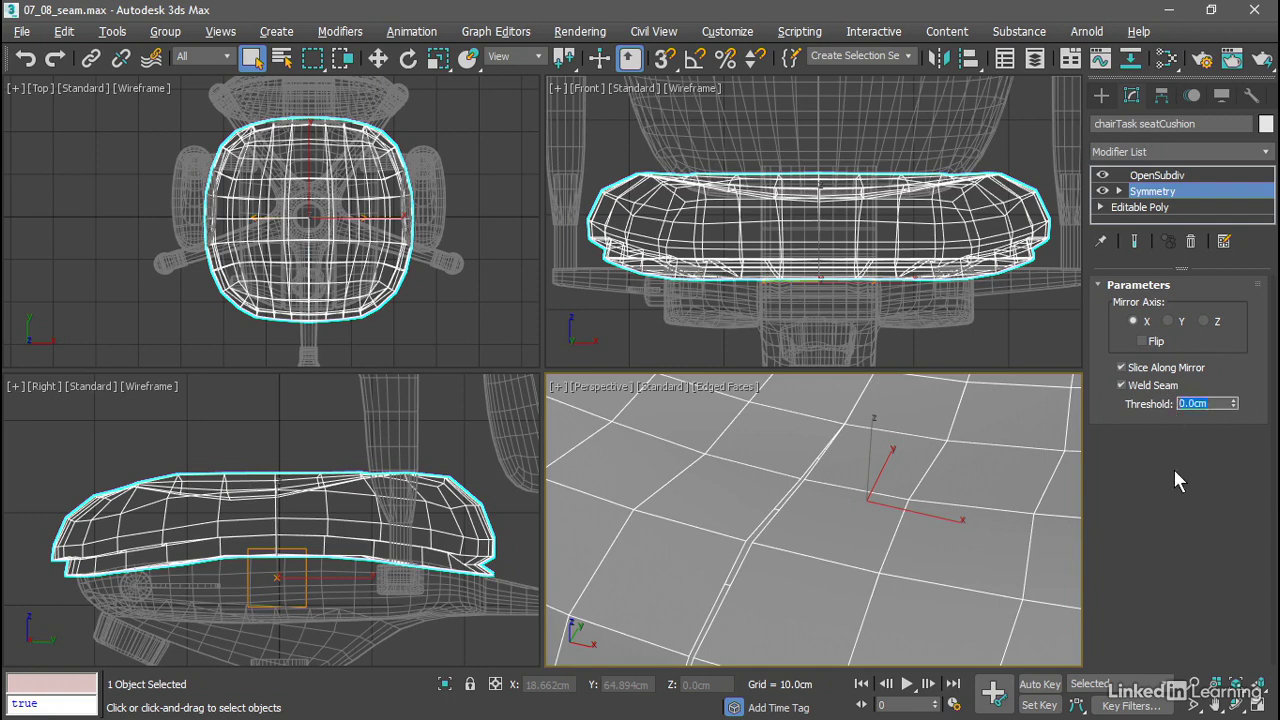
text(0.3cm)
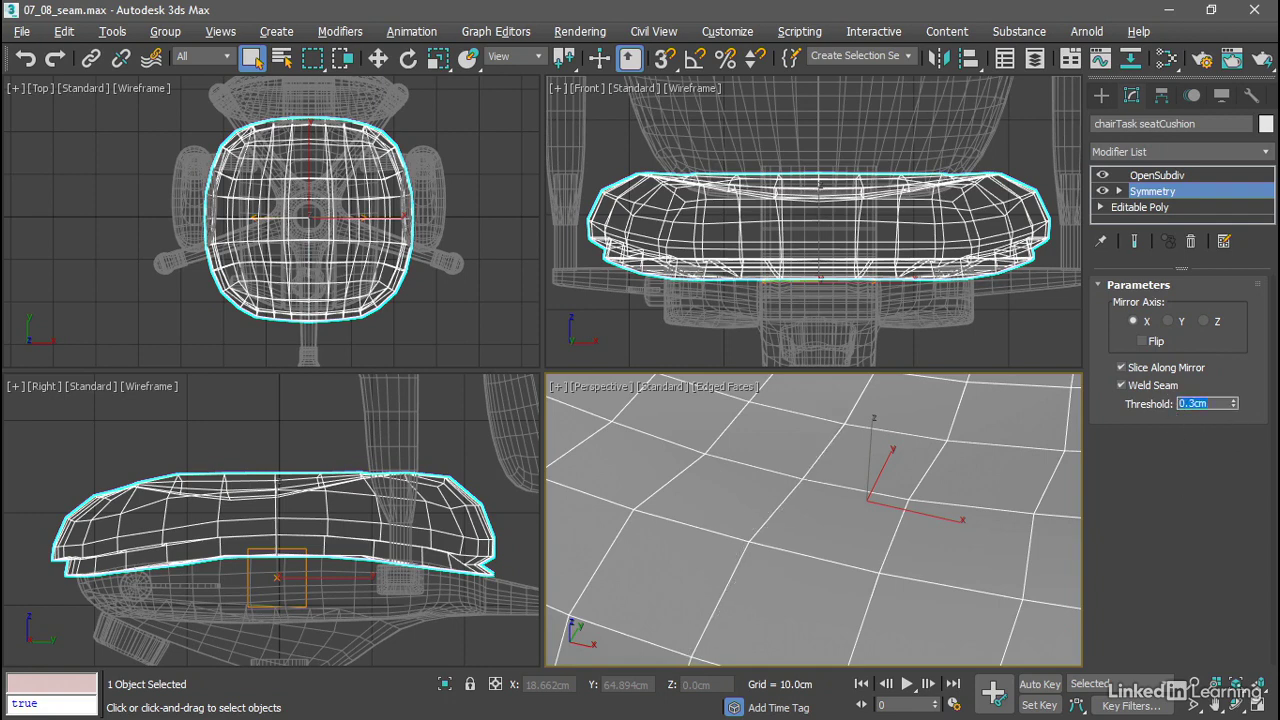
mouse_move(1136, 232)
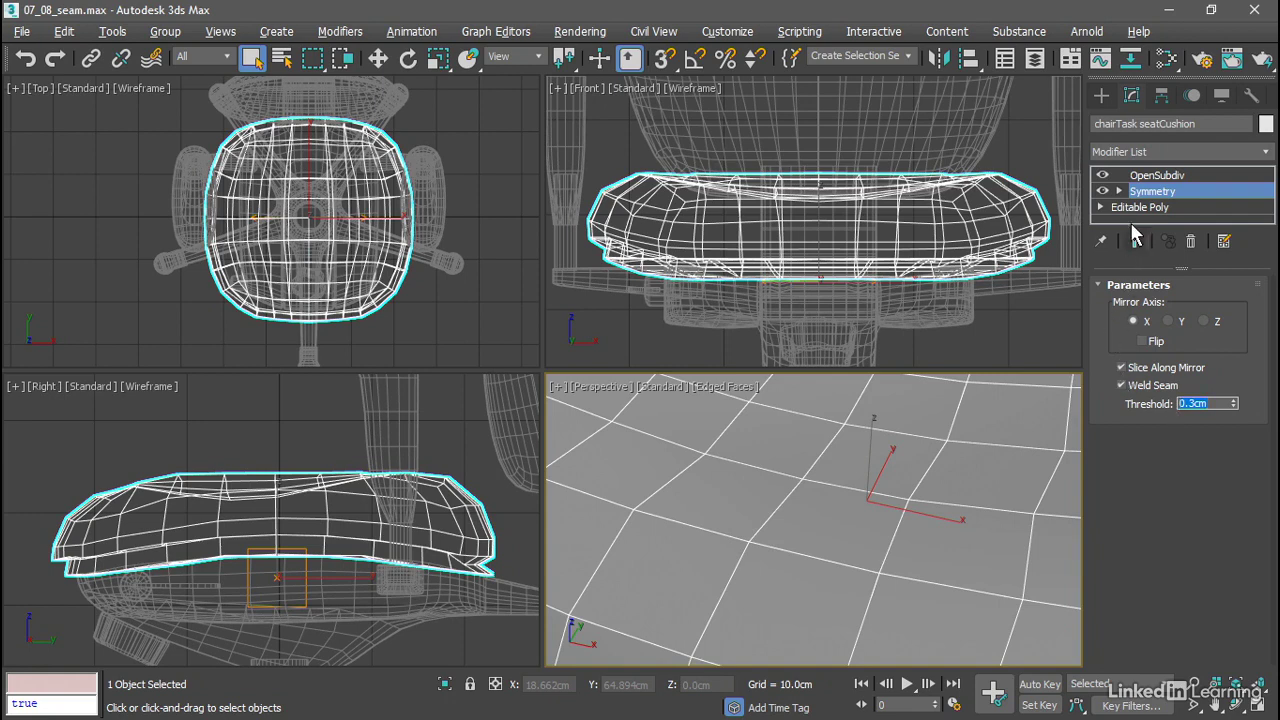
- Drop to the cushion's Editable Poly base level and isolate it from the rest of the chair
click(1140, 206)
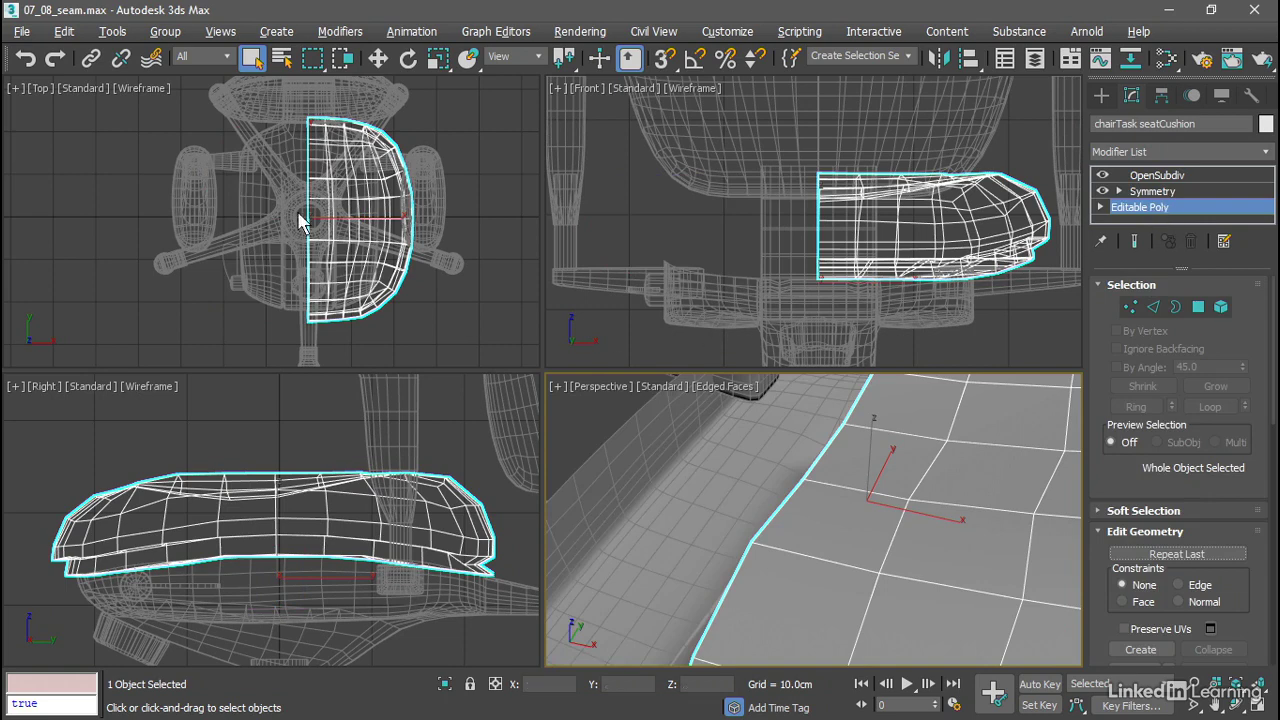
mouse_move(684, 472)
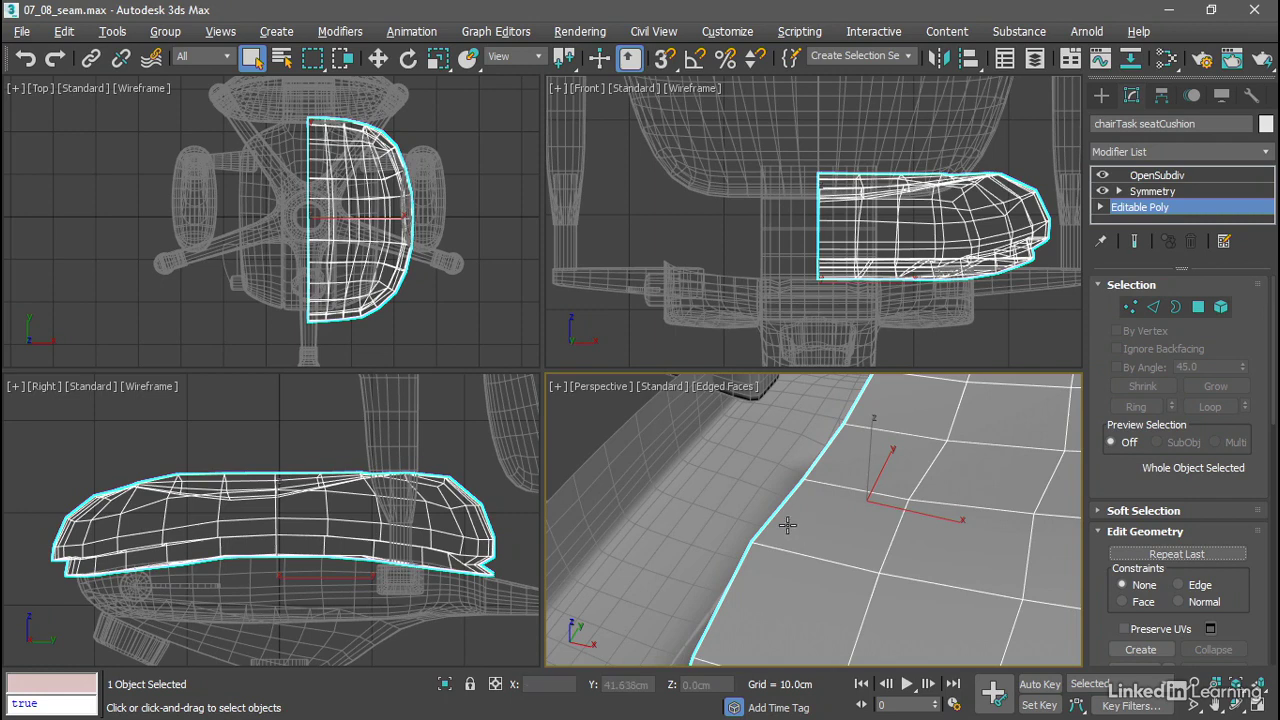
right_click(788, 524)
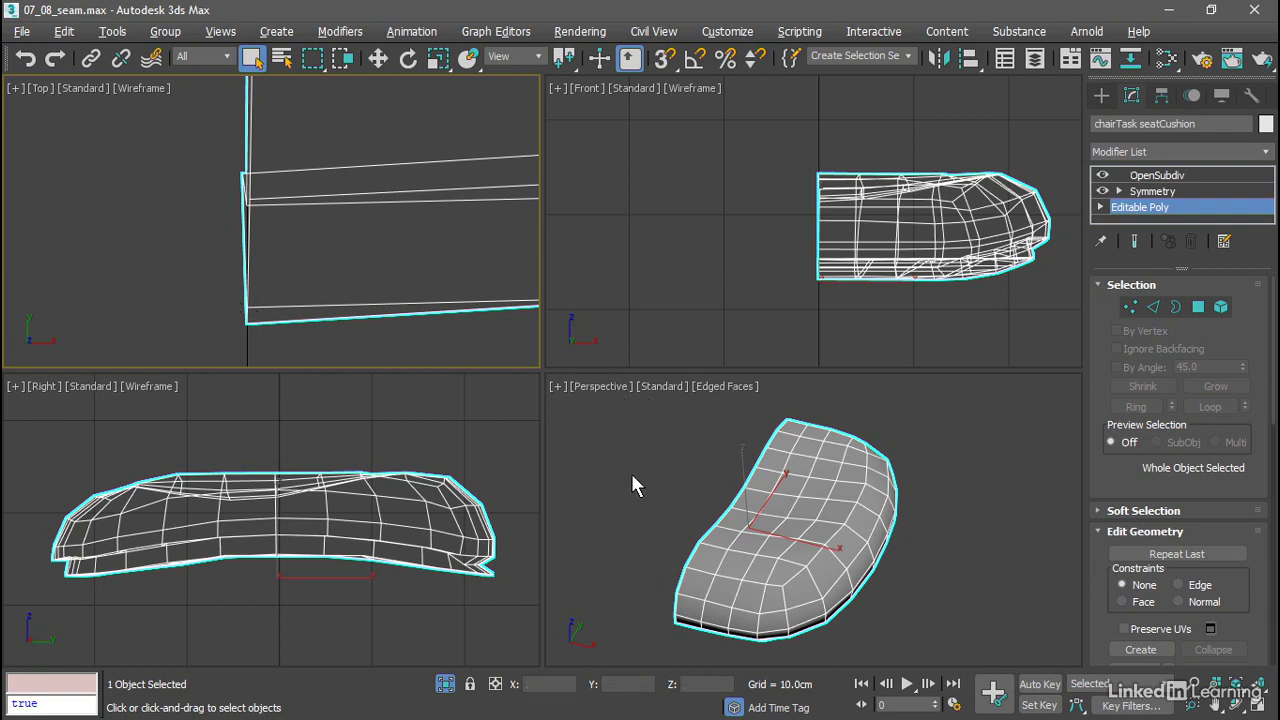
mouse_move(664, 480)
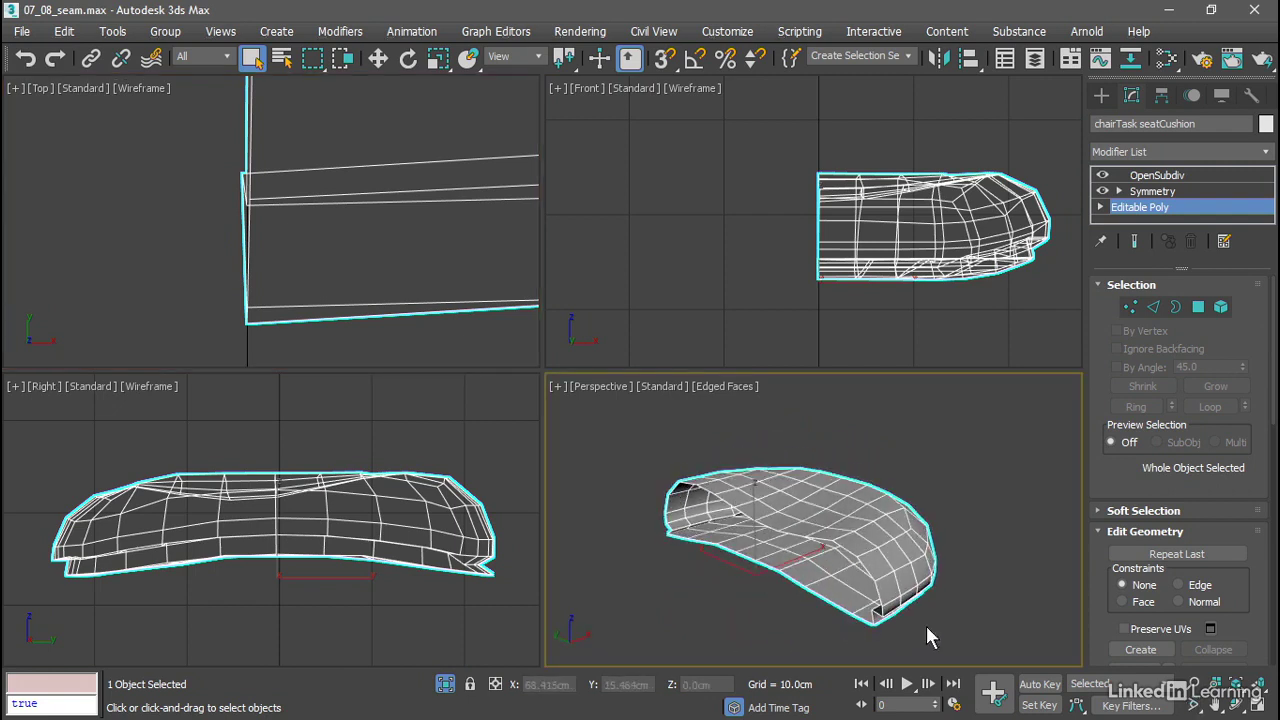
mouse_move(996, 504)
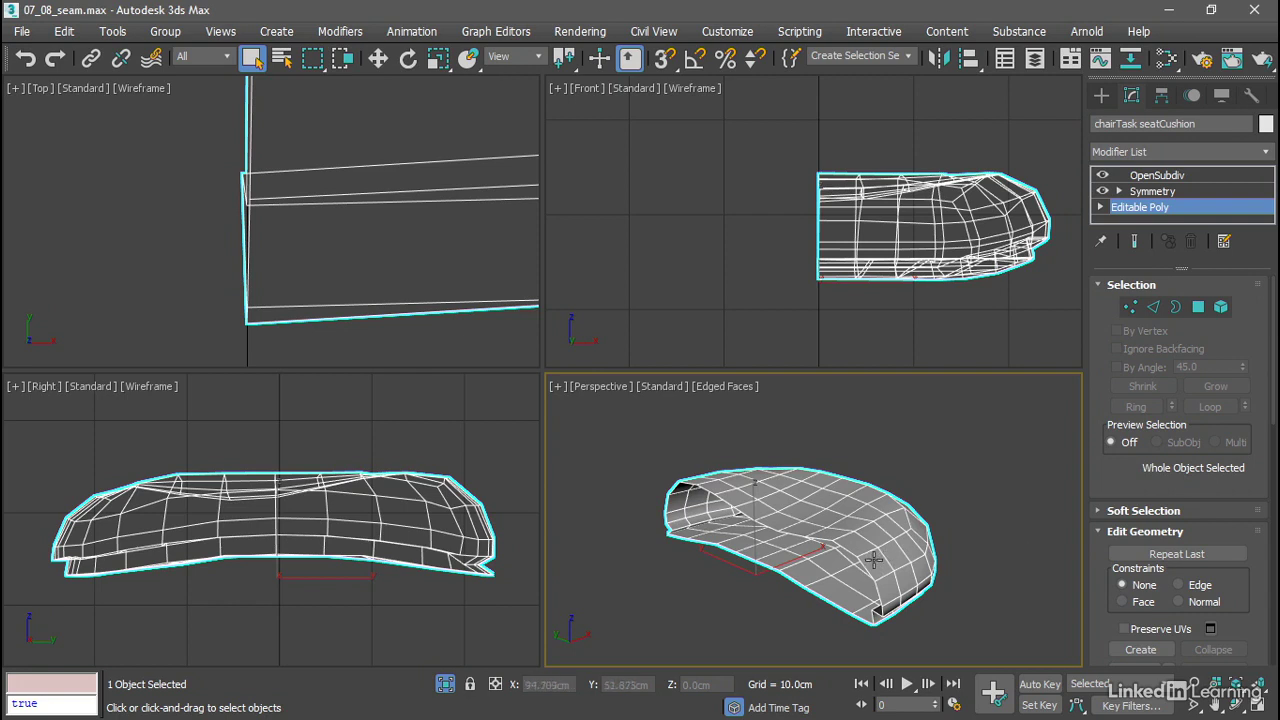
mouse_move(998, 512)
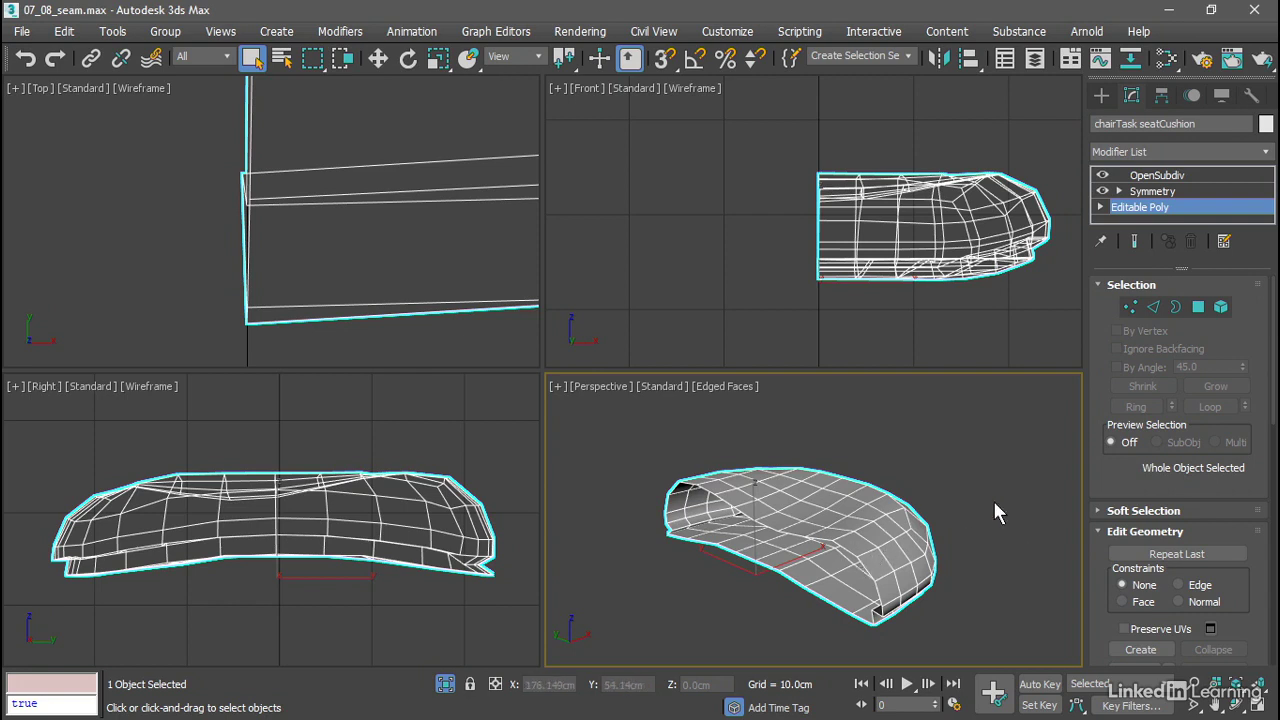
mouse_move(1176, 308)
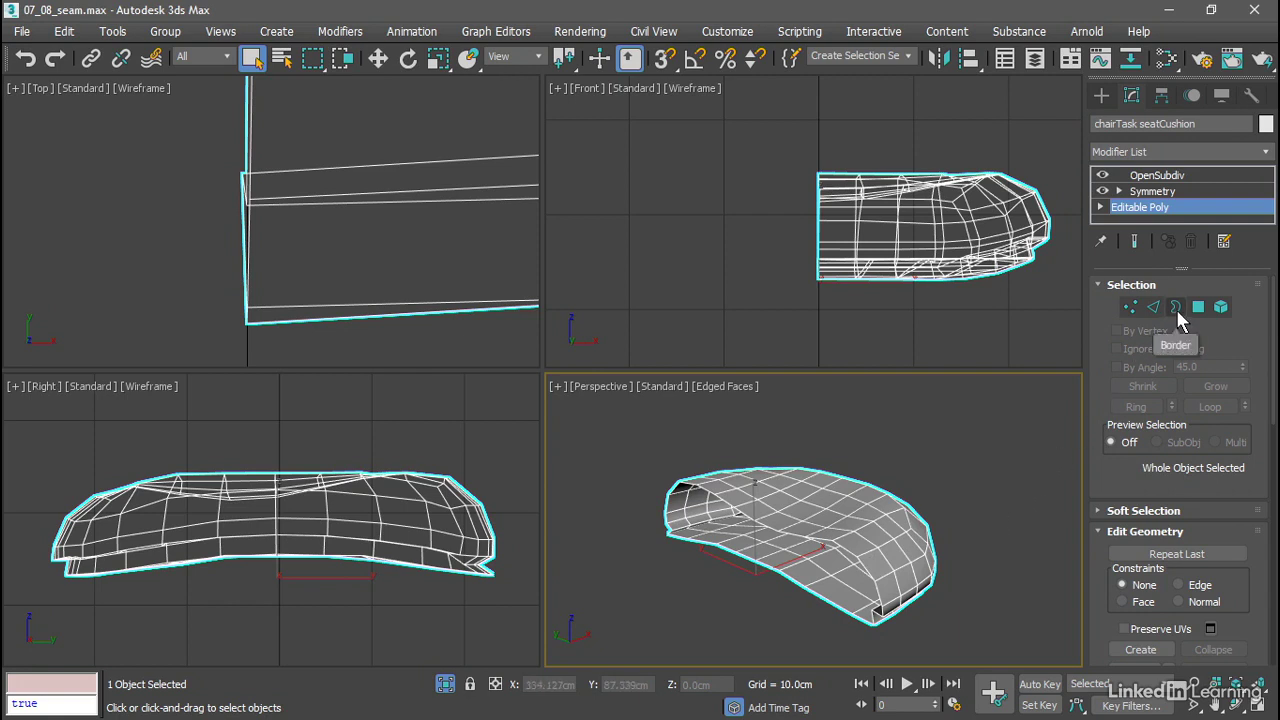
- Select the 26 open border edges and scale them flat onto the X=0 centre line
click(1176, 308)
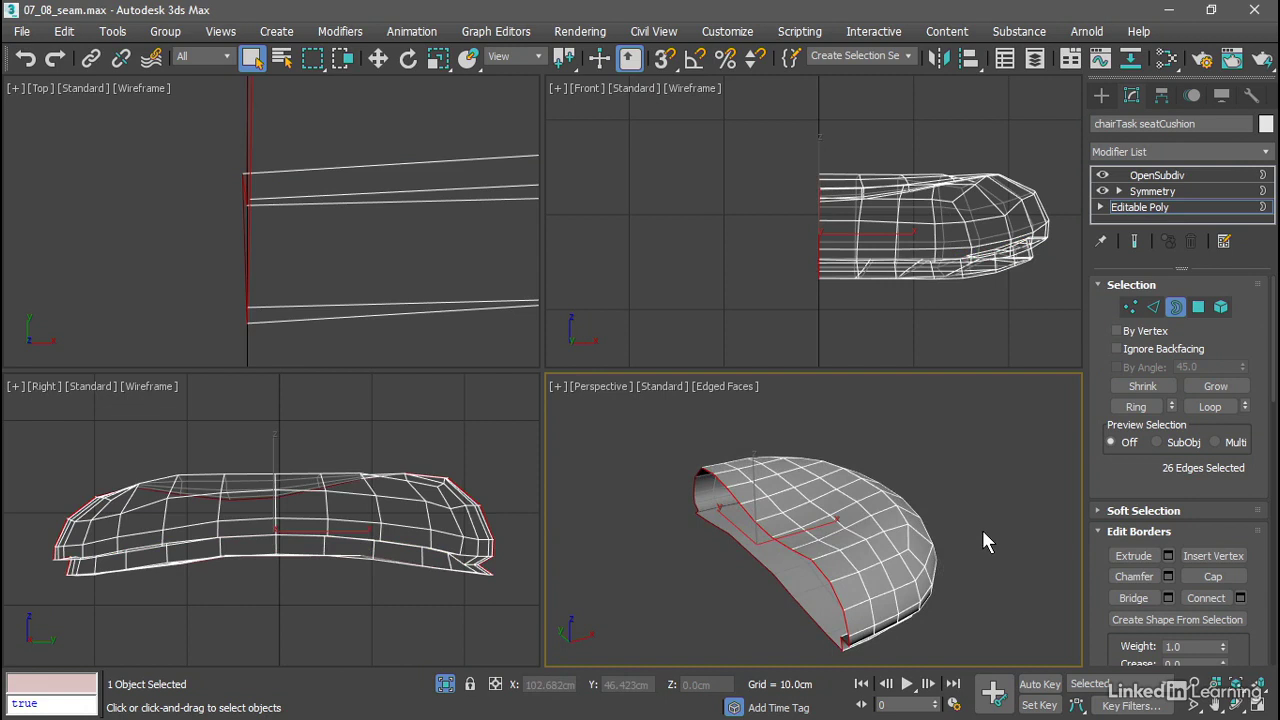
mouse_move(984, 538)
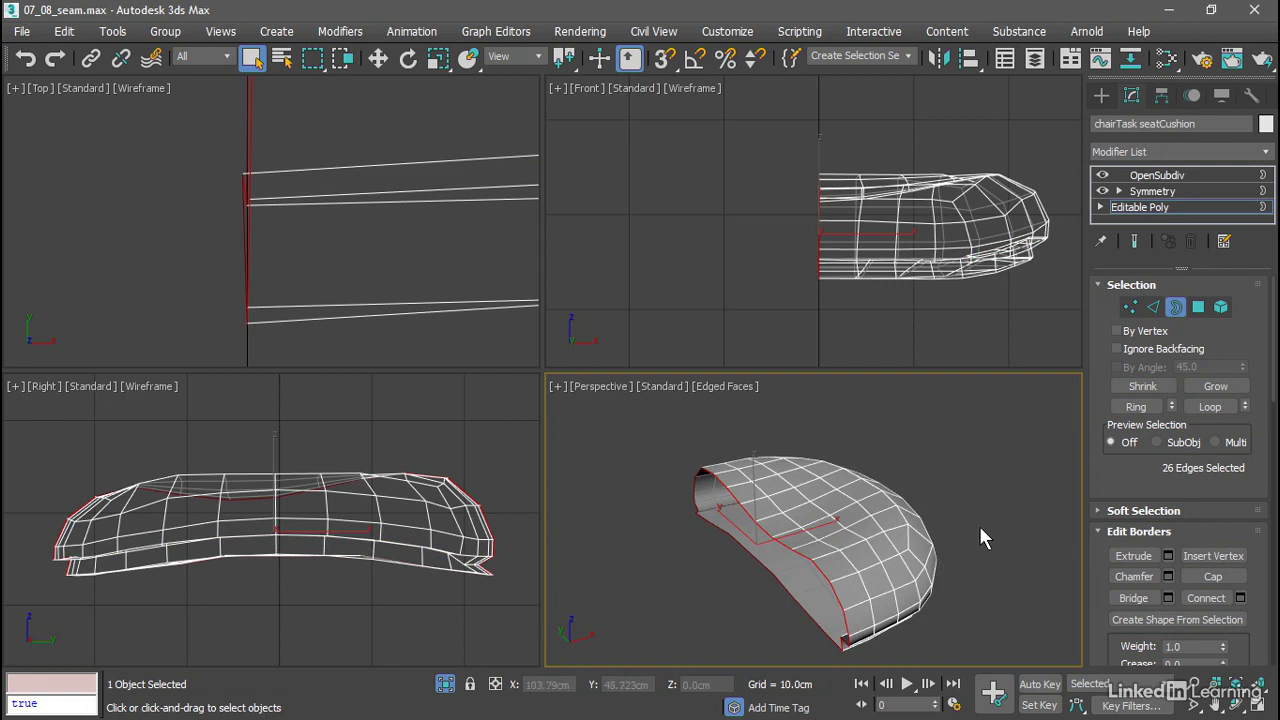
mouse_move(540, 62)
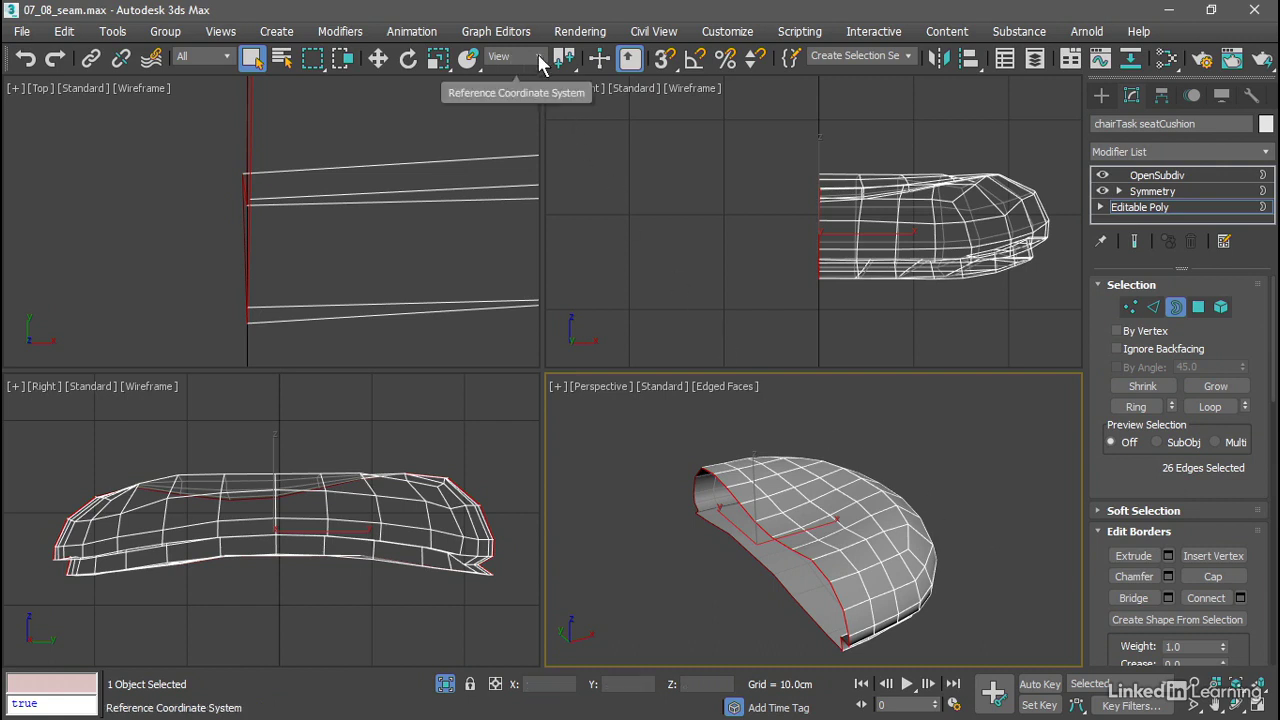
mouse_move(616, 164)
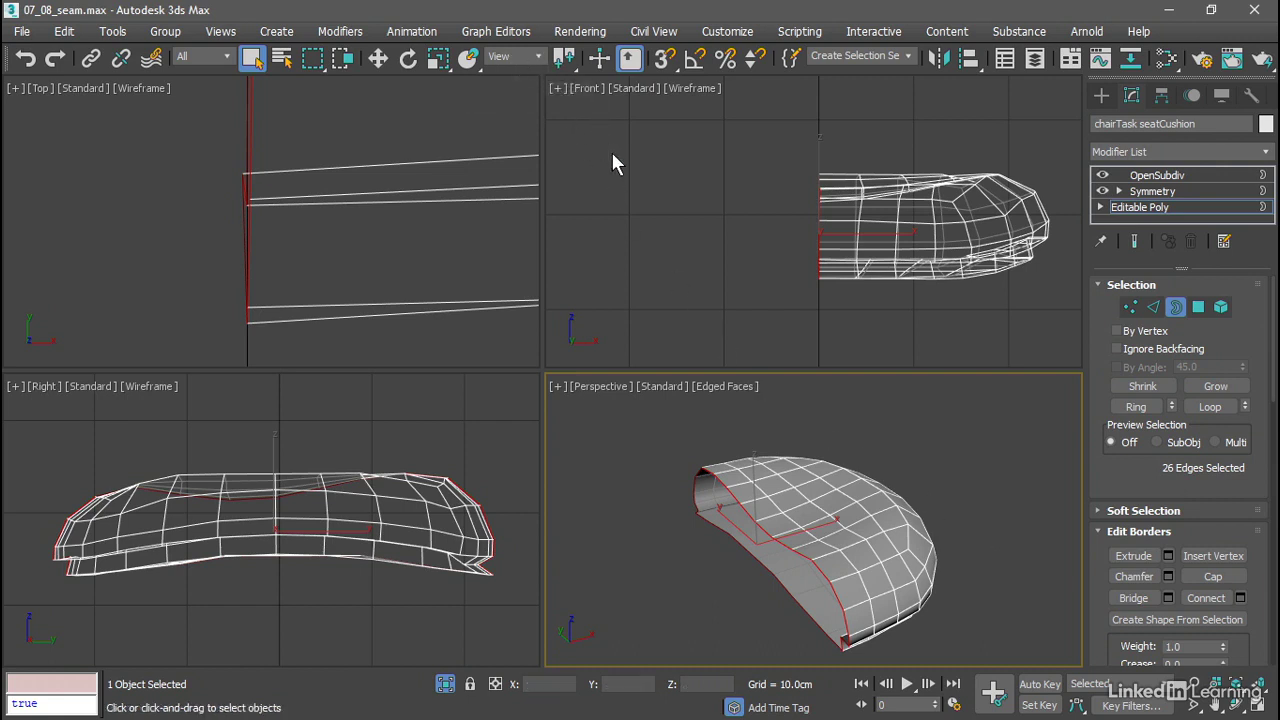
click(432, 56)
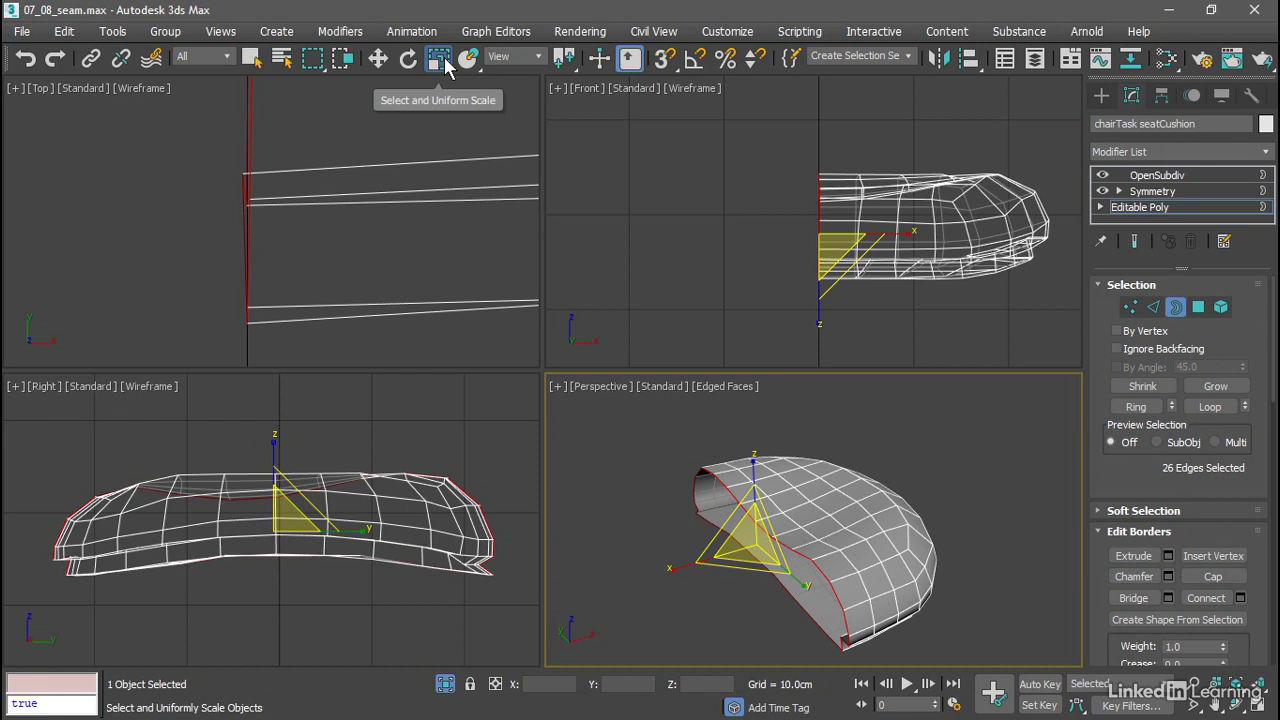
click(436, 56)
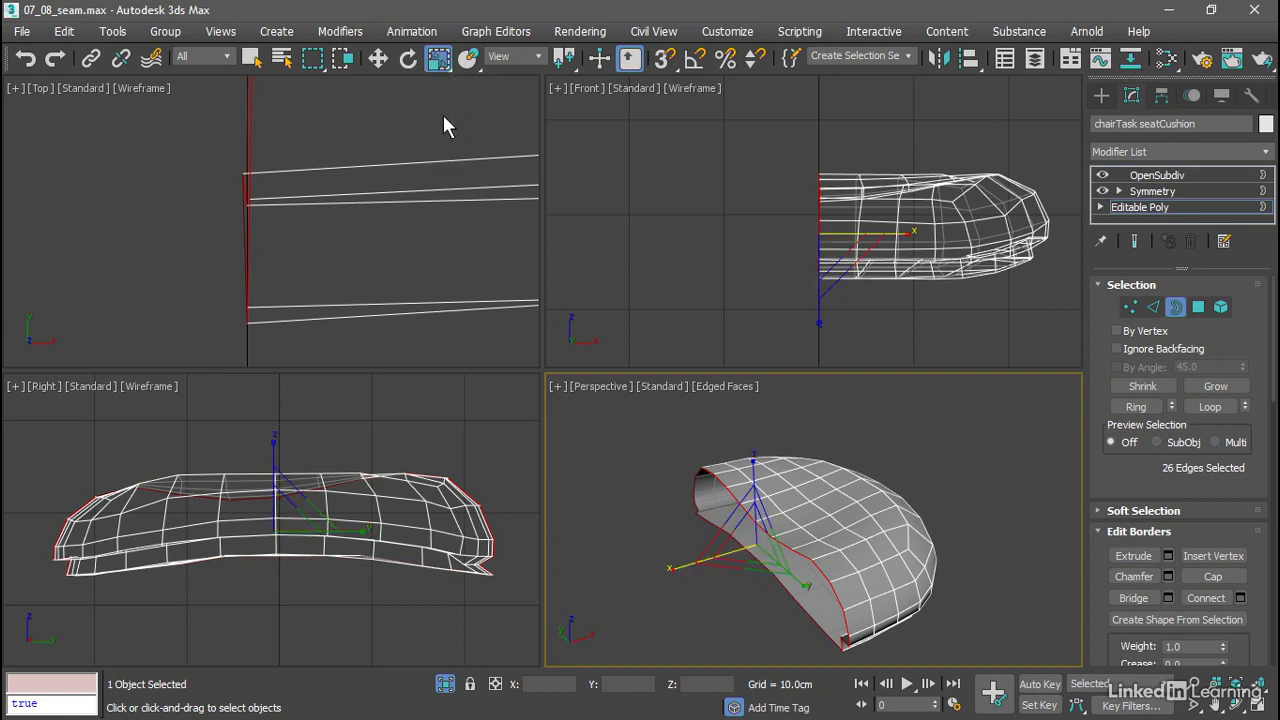
mouse_move(466, 144)
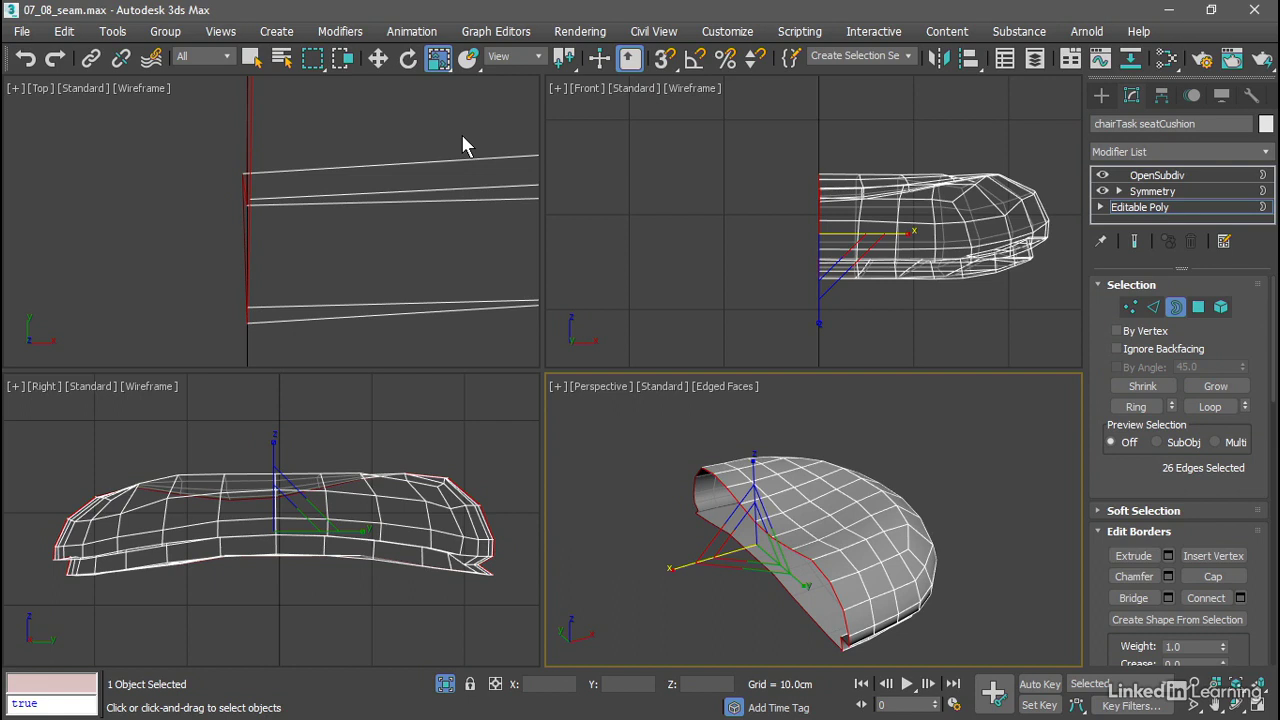
mouse_move(512, 412)
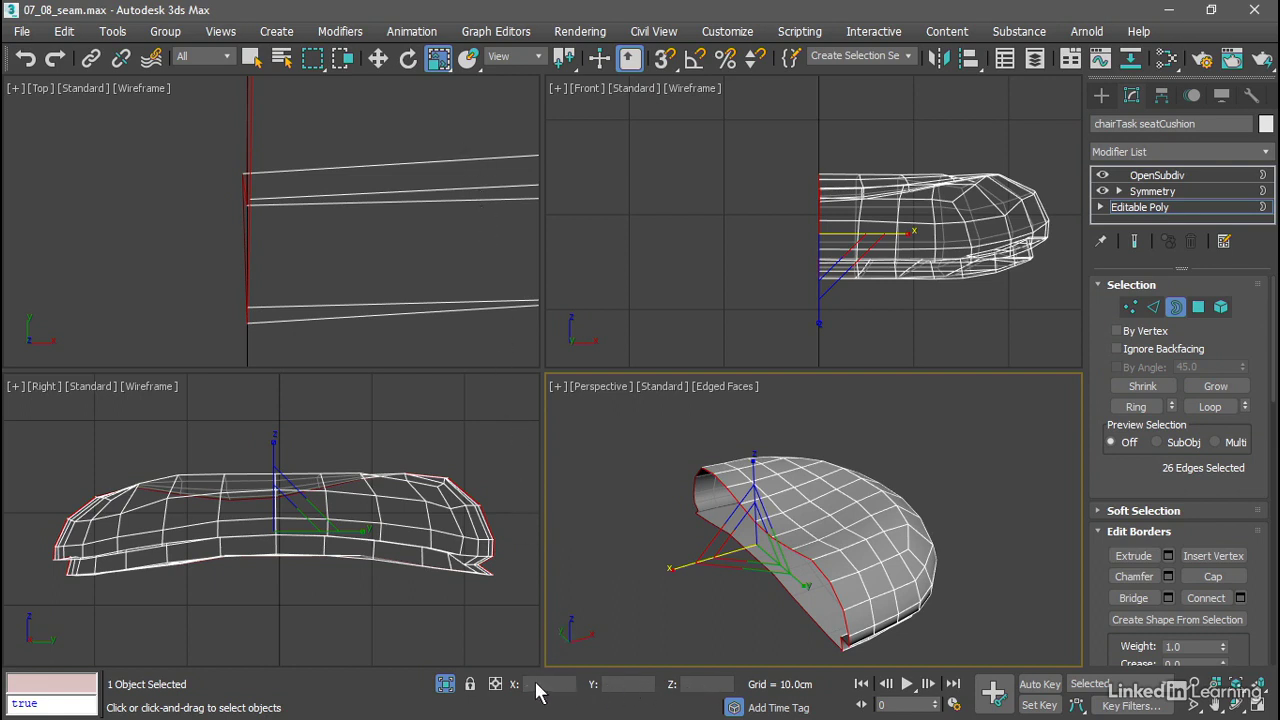
mouse_move(620, 708)
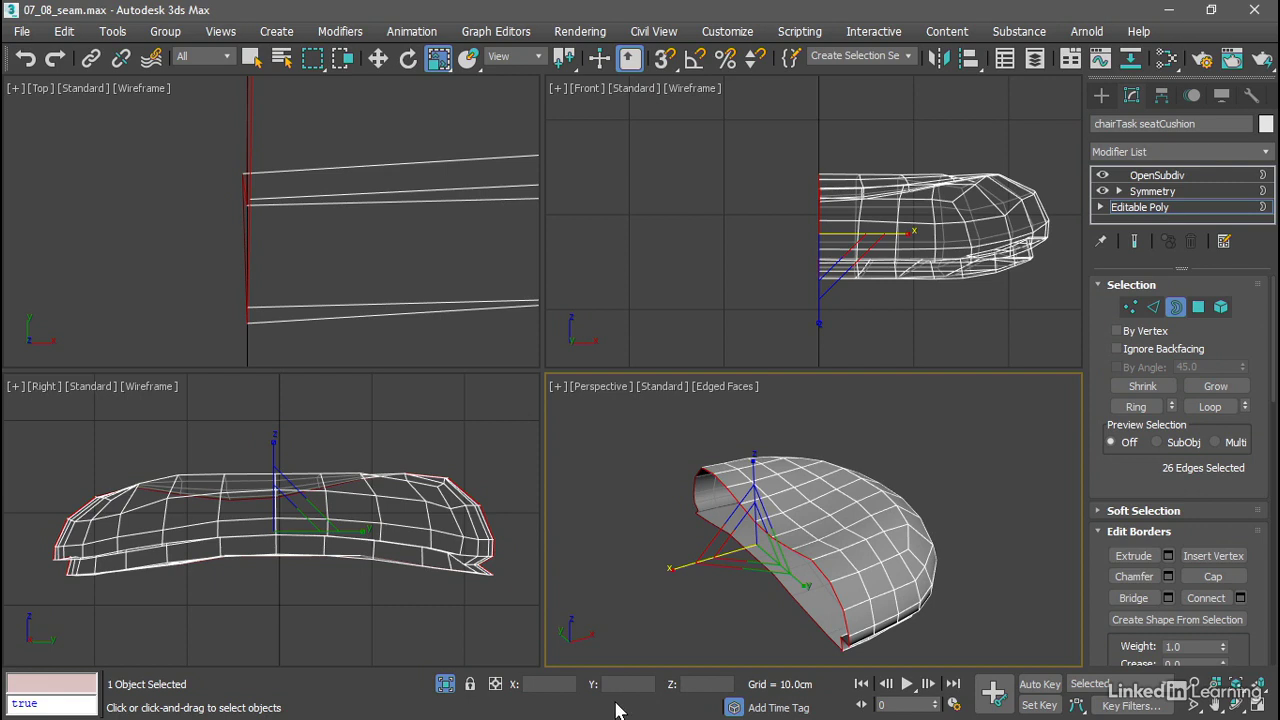
mouse_move(492, 684)
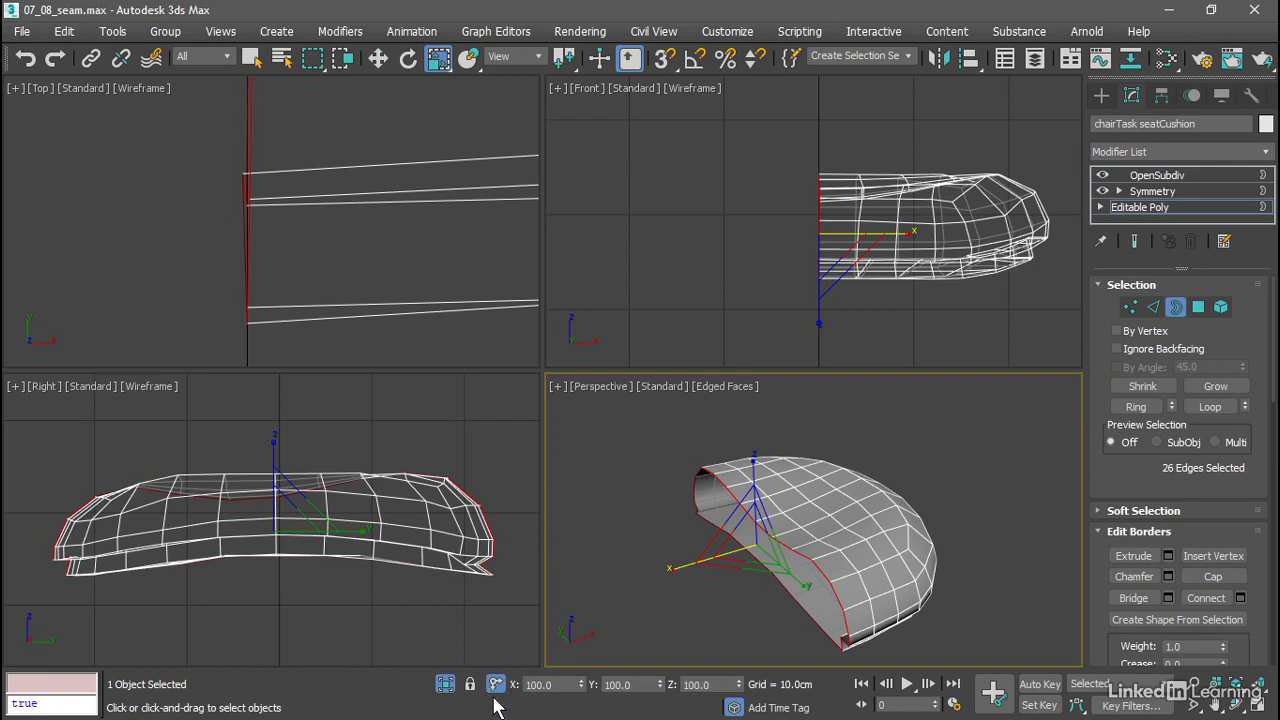
mouse_move(602, 704)
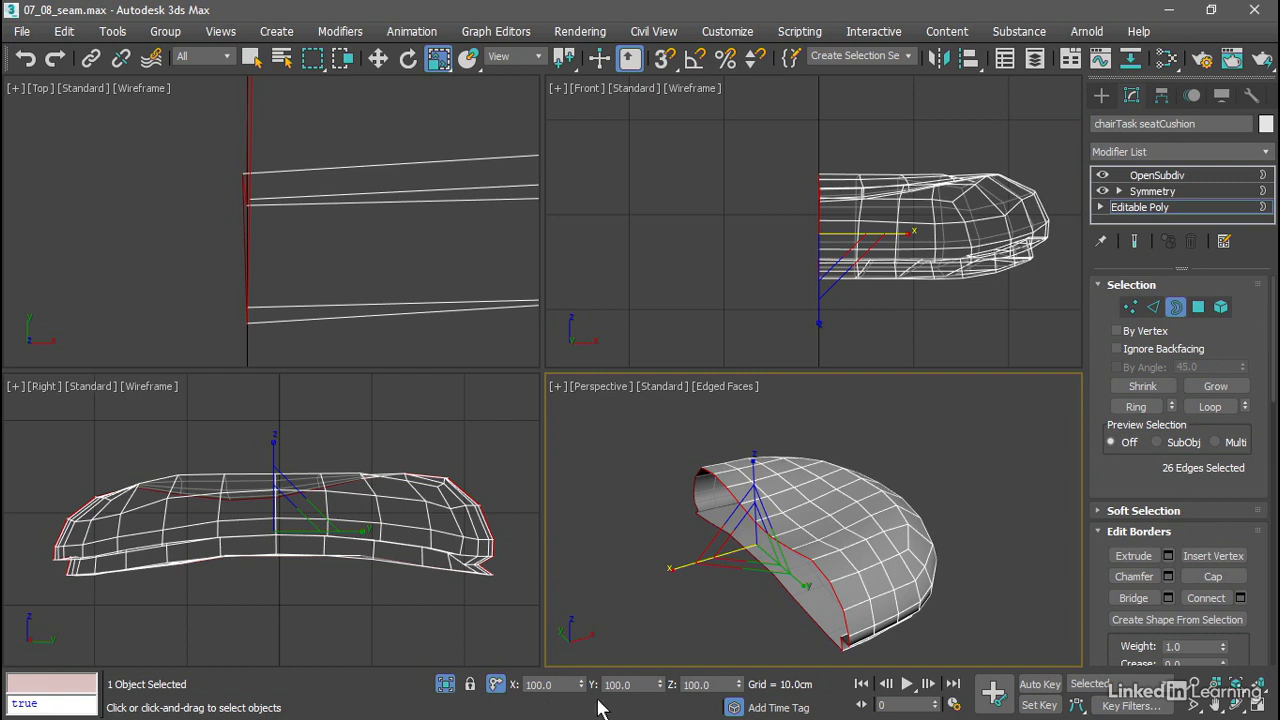
mouse_move(598, 704)
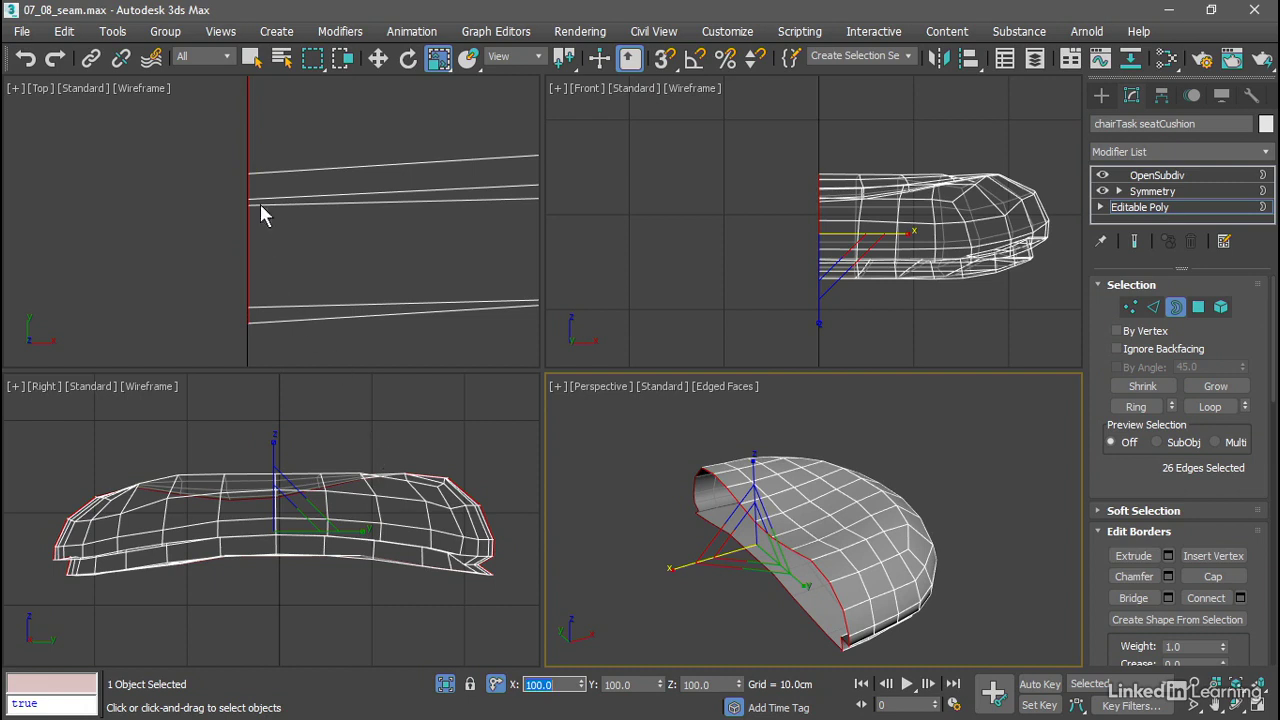
mouse_move(360, 288)
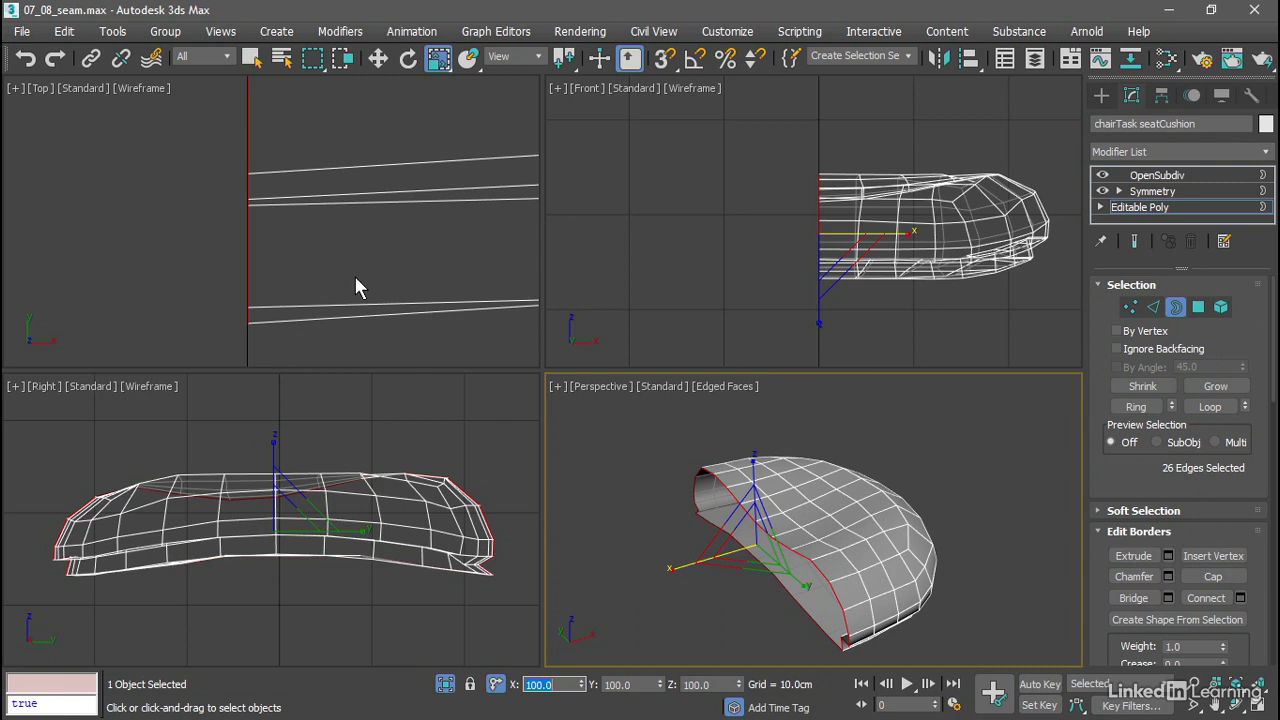
mouse_move(530, 56)
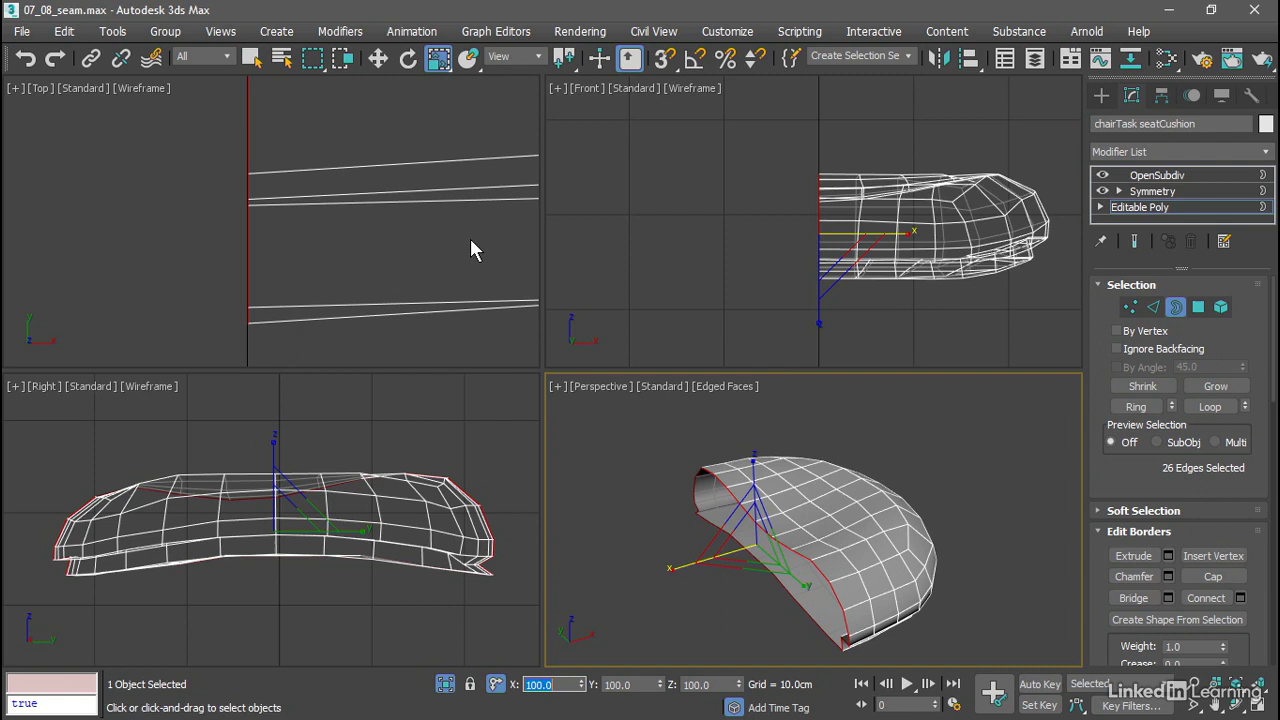
click(488, 684)
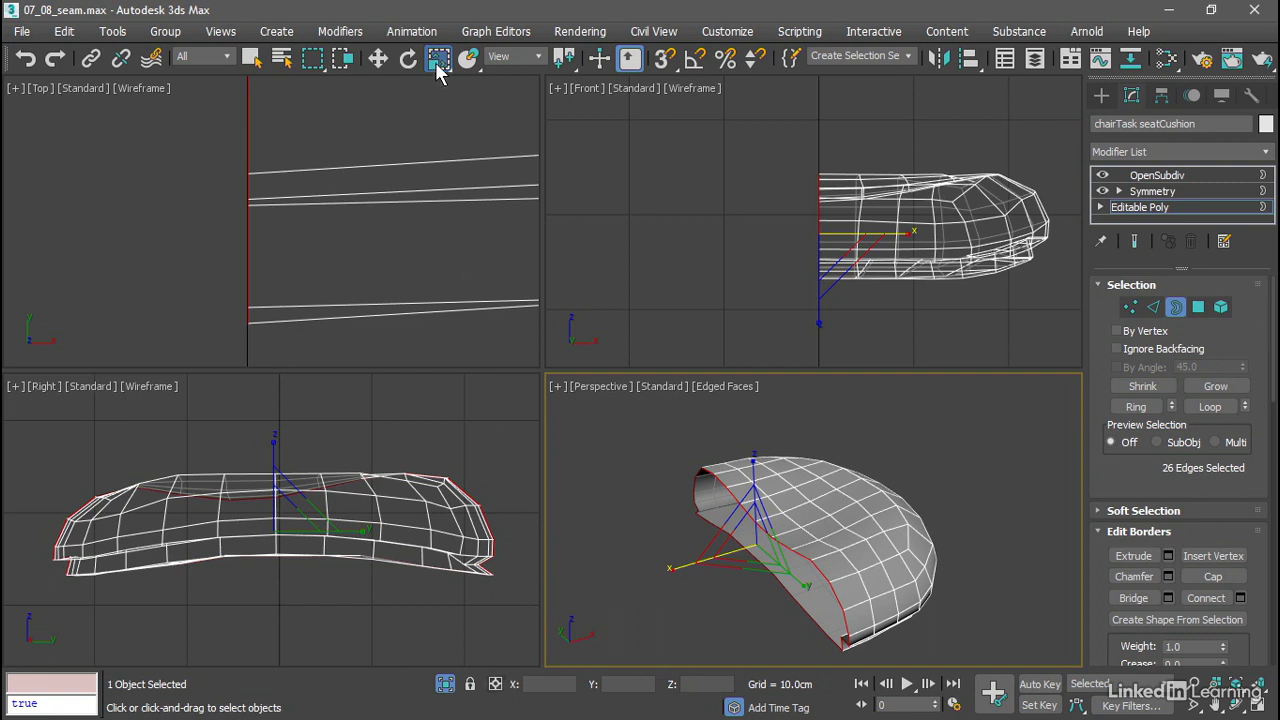
- Leave edge level, return to the Symmetry modifier and weld the mirrored halves along the seam
click(434, 56)
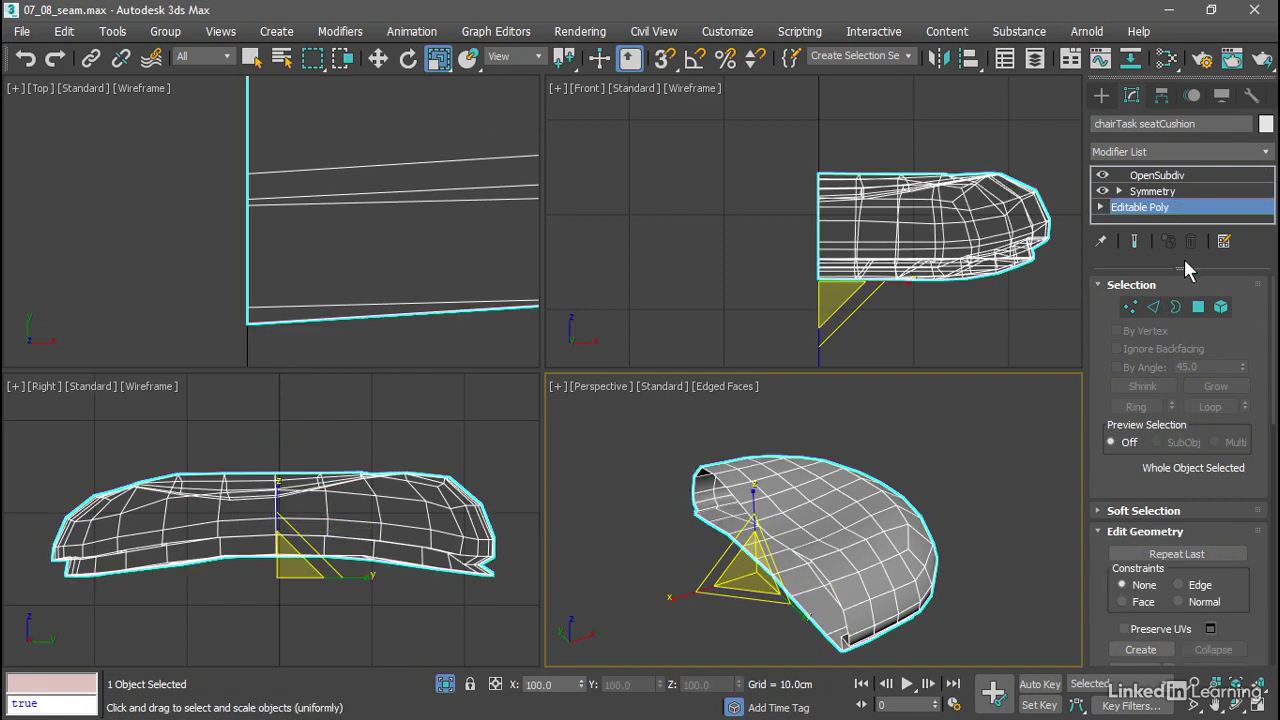
click(1152, 192)
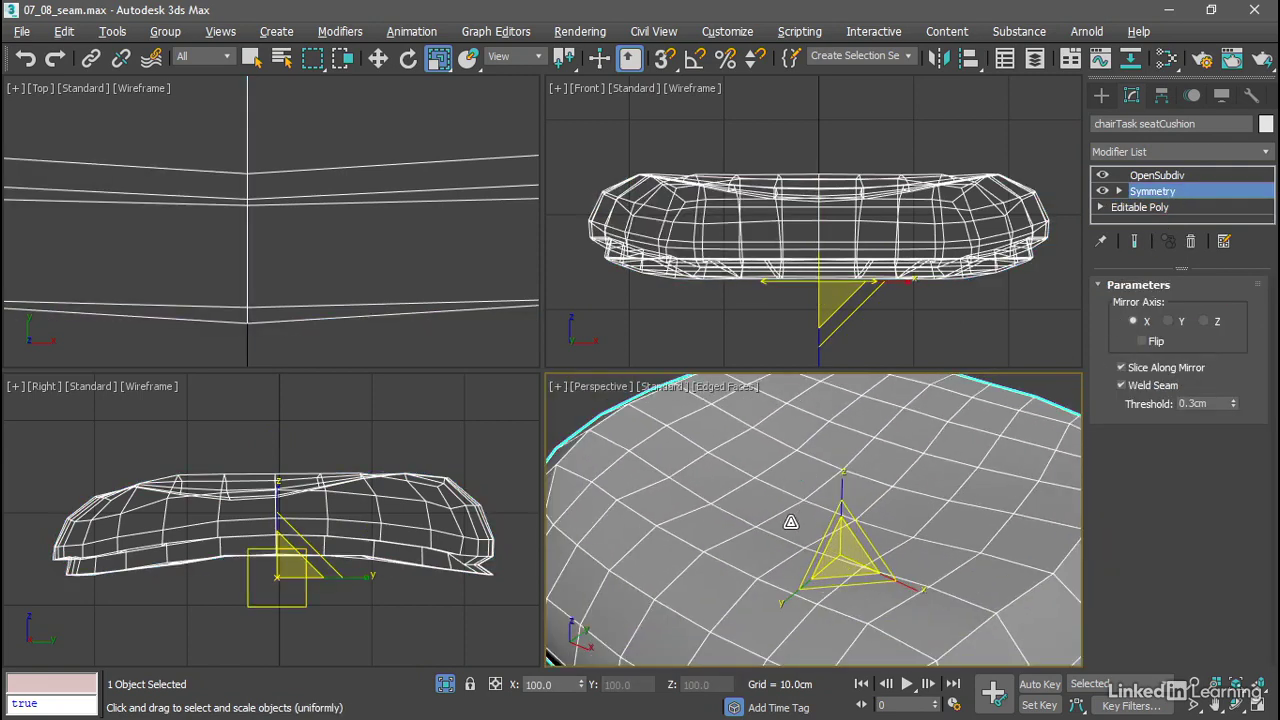
click(252, 56)
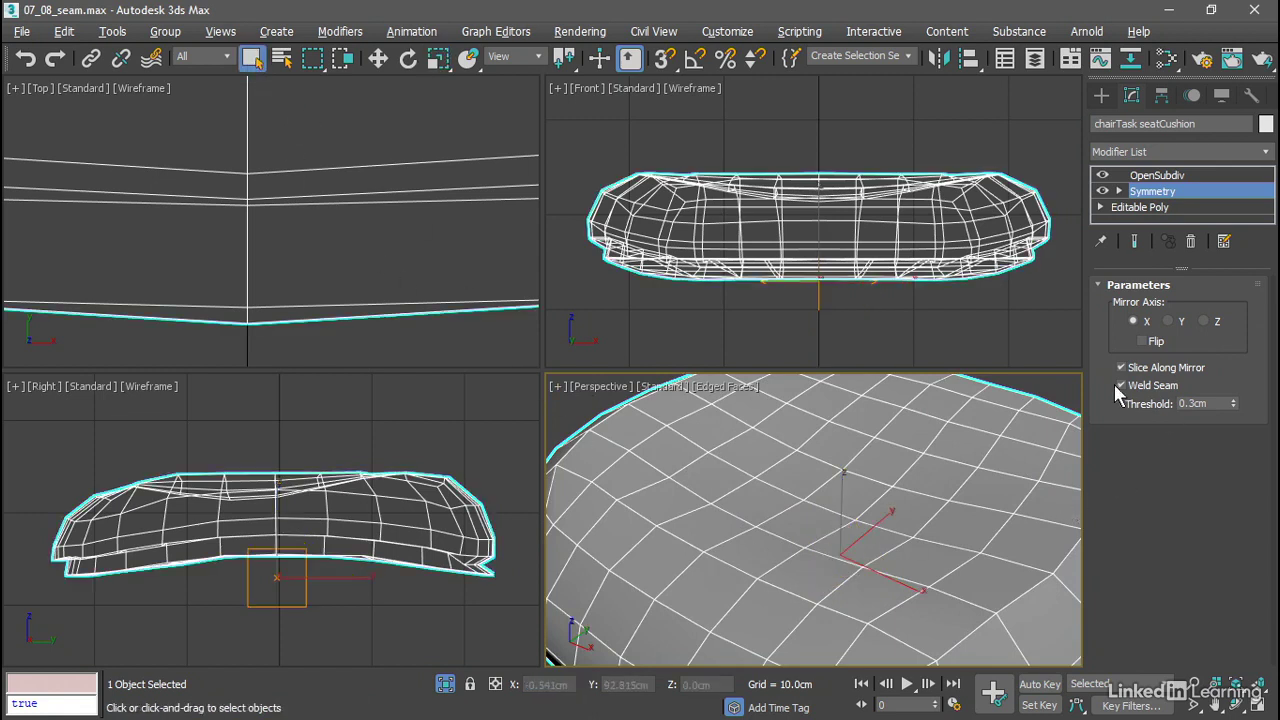
click(1120, 384)
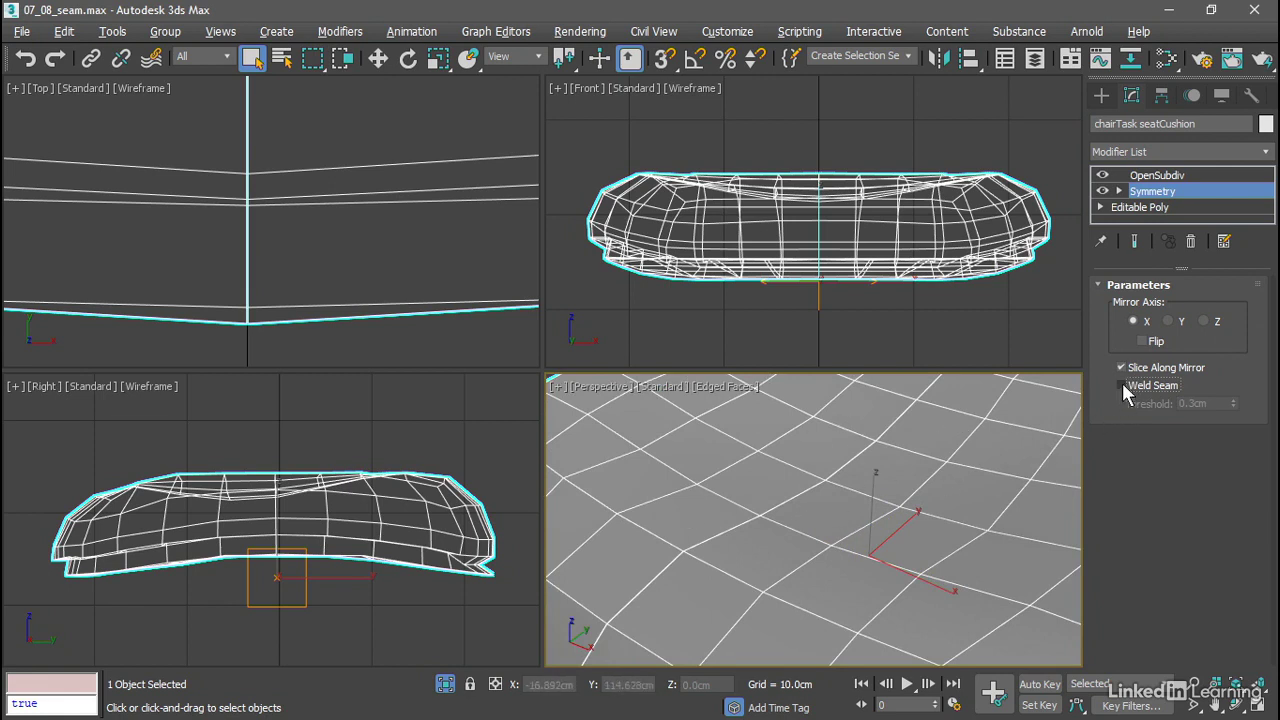
click(1120, 384)
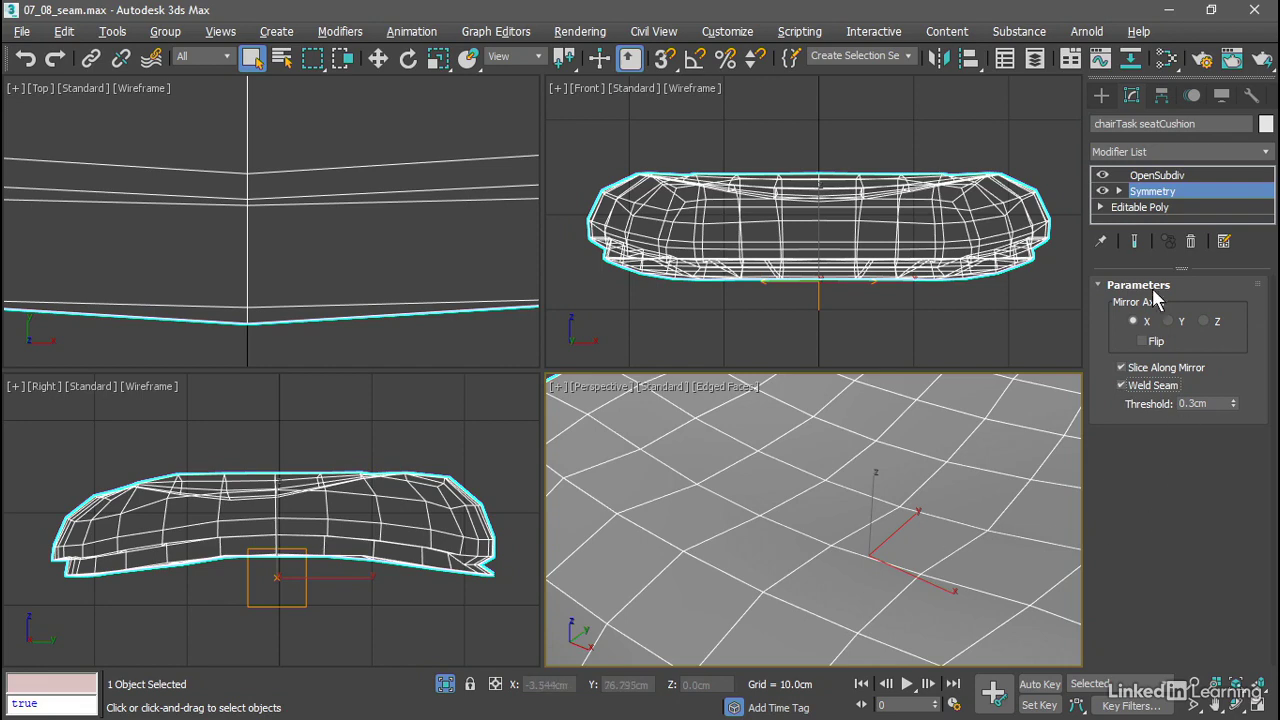
- Show the OpenSubdiv result, unhide the rest of the chair and fit the cushion in view
click(1156, 176)
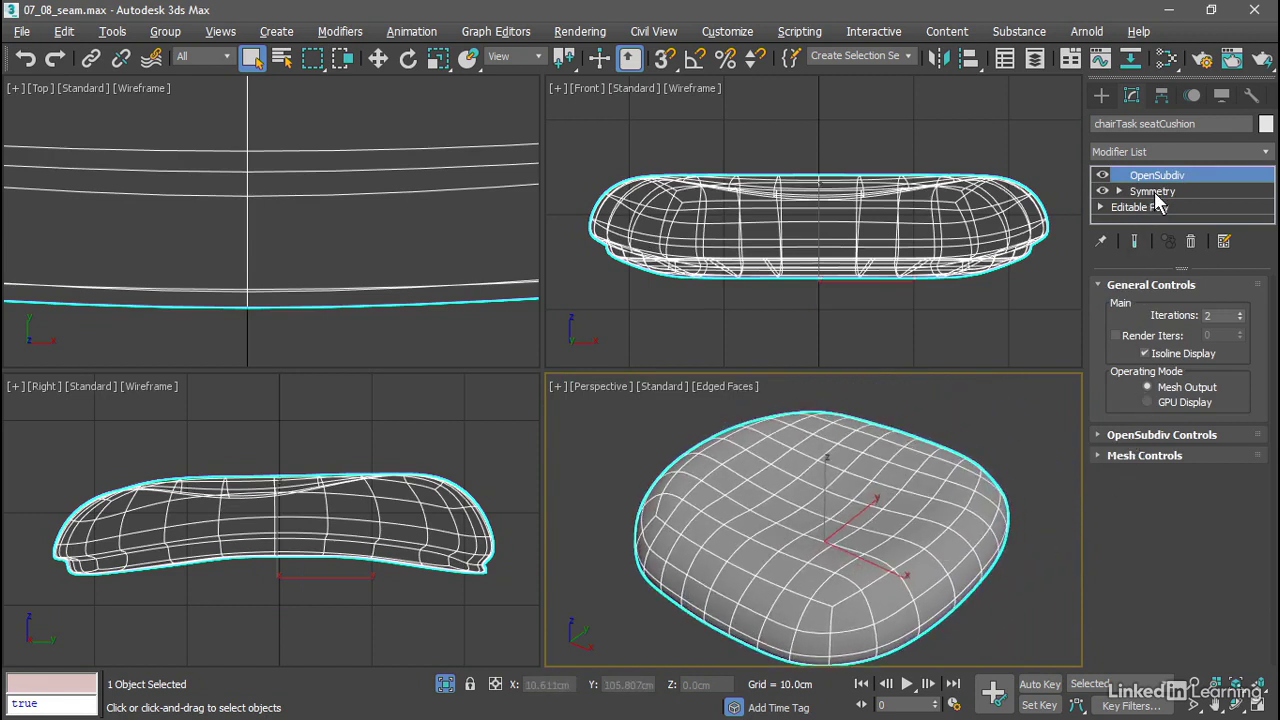
right_click(810, 530)
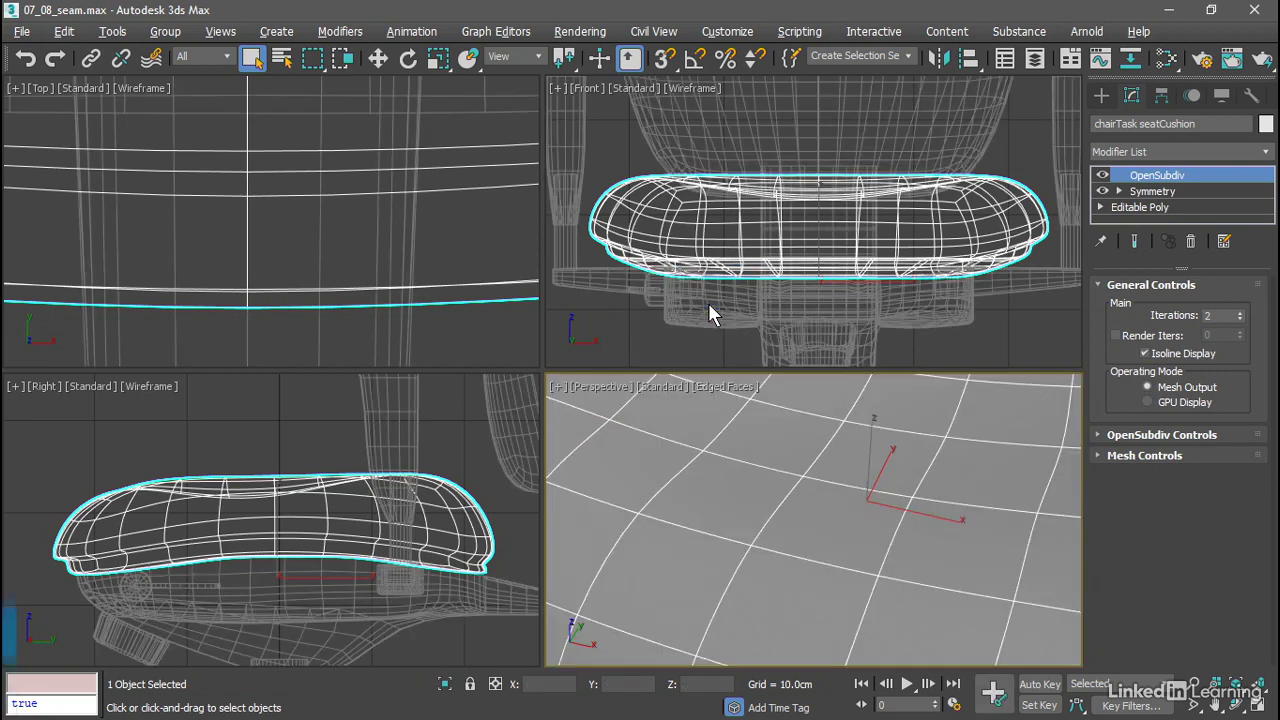
key(z)
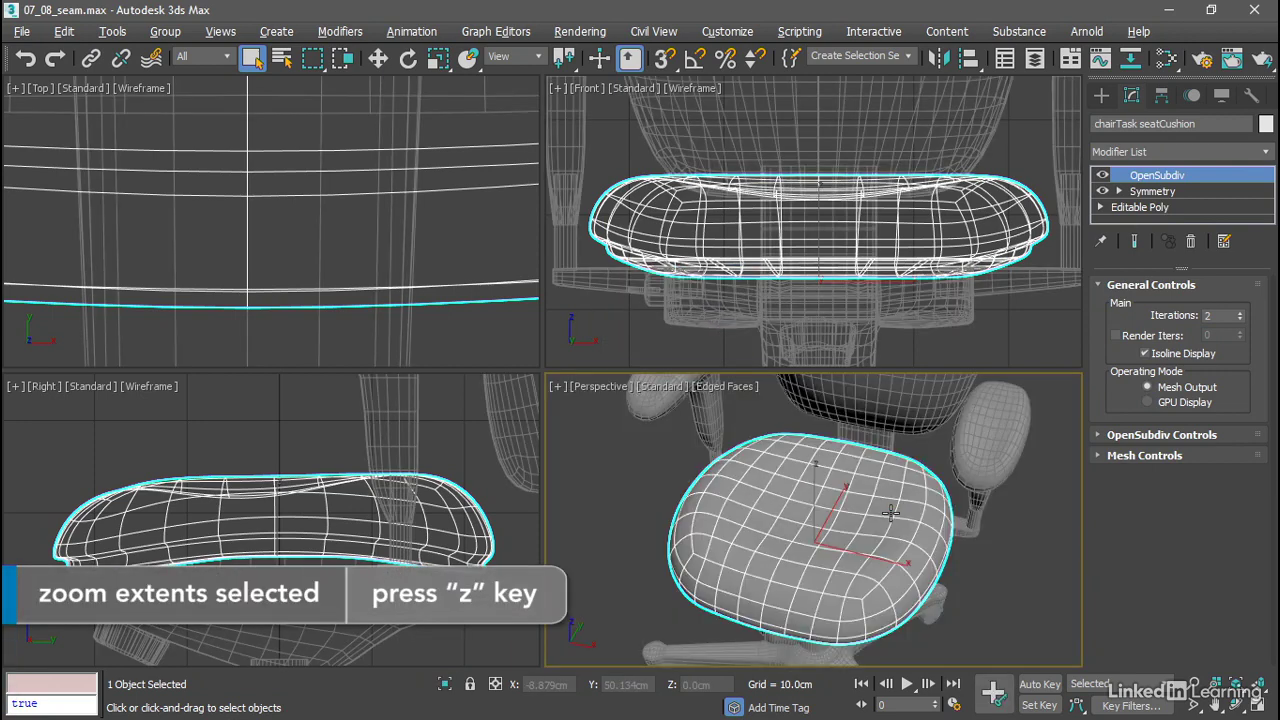